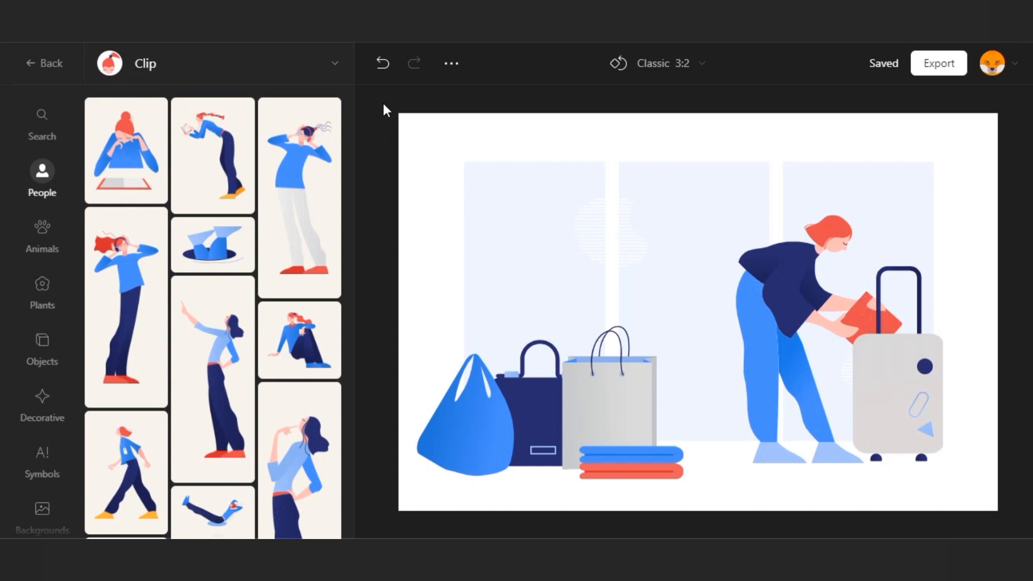
pyautogui.moveTo(377, 104)
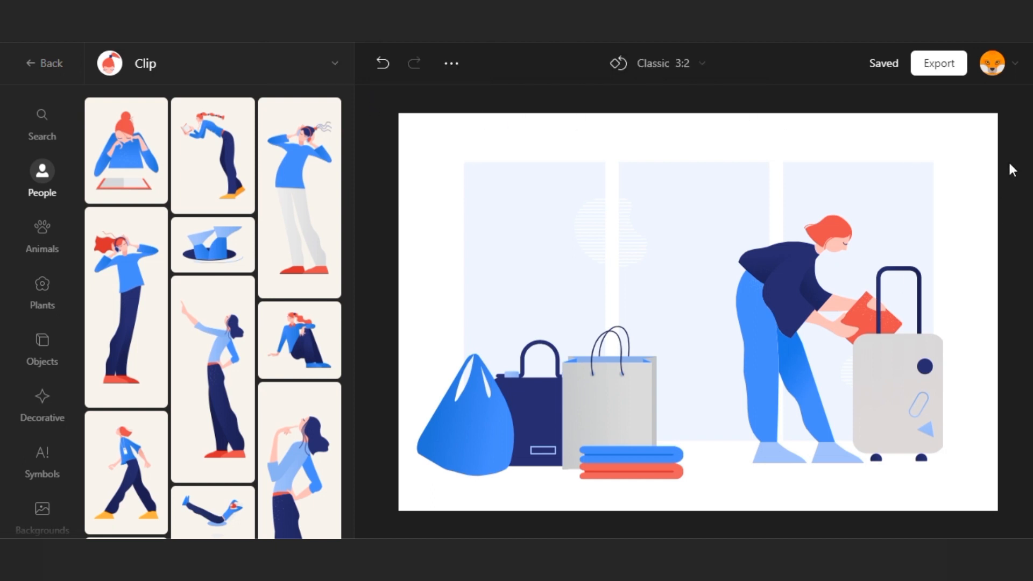
pyautogui.moveTo(956, 136)
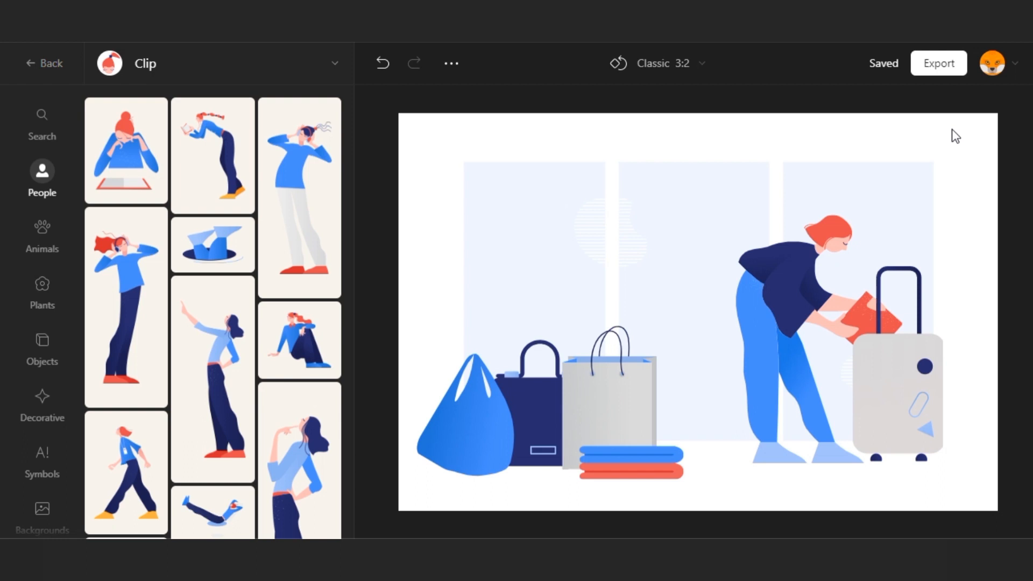
pyautogui.moveTo(891, 400)
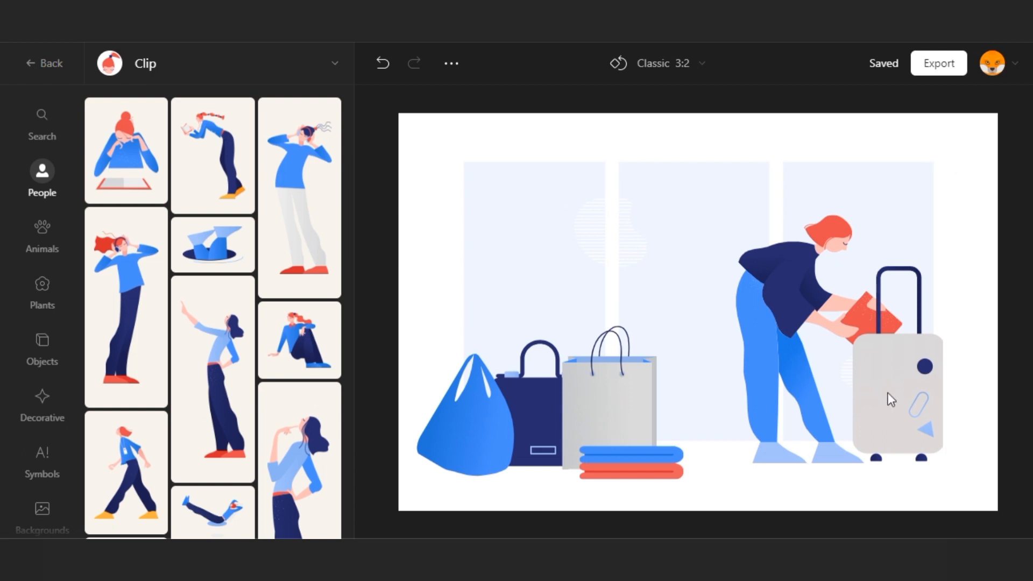
pyautogui.moveTo(451, 64)
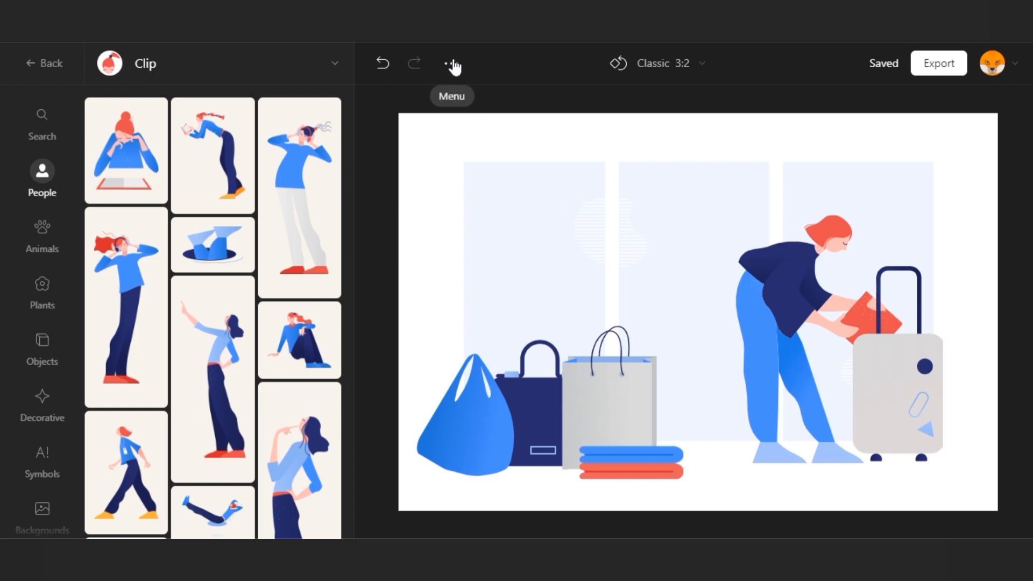
# - Start a new blank illustration from the ⋯ menu
pyautogui.click(452, 64)
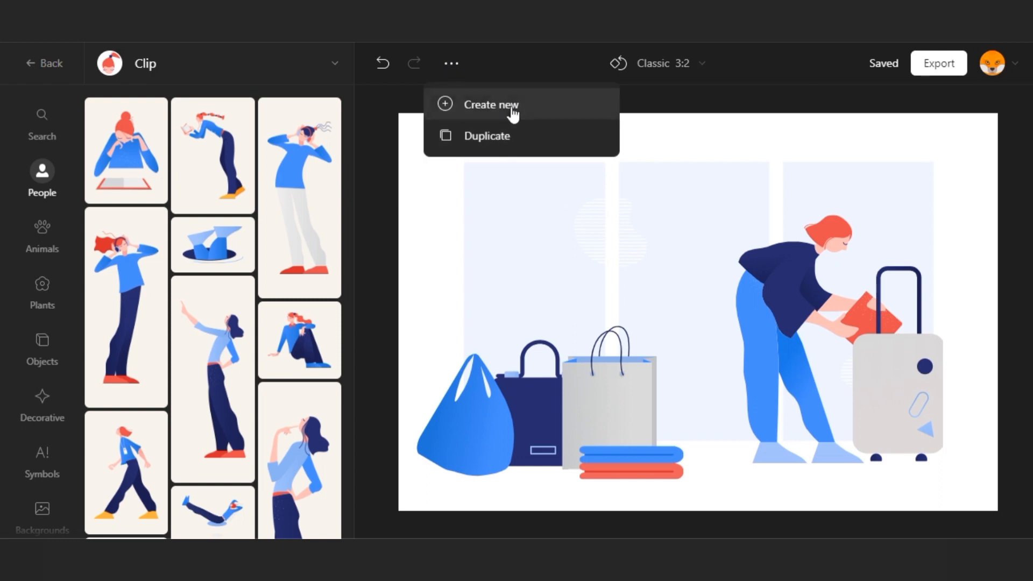
pyautogui.moveTo(373, 148)
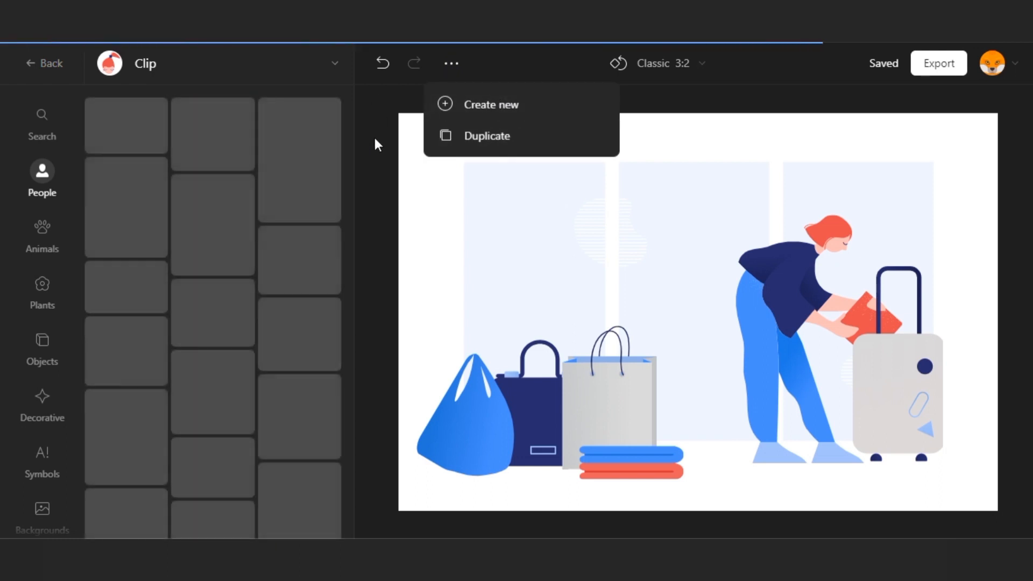
pyautogui.click(491, 104)
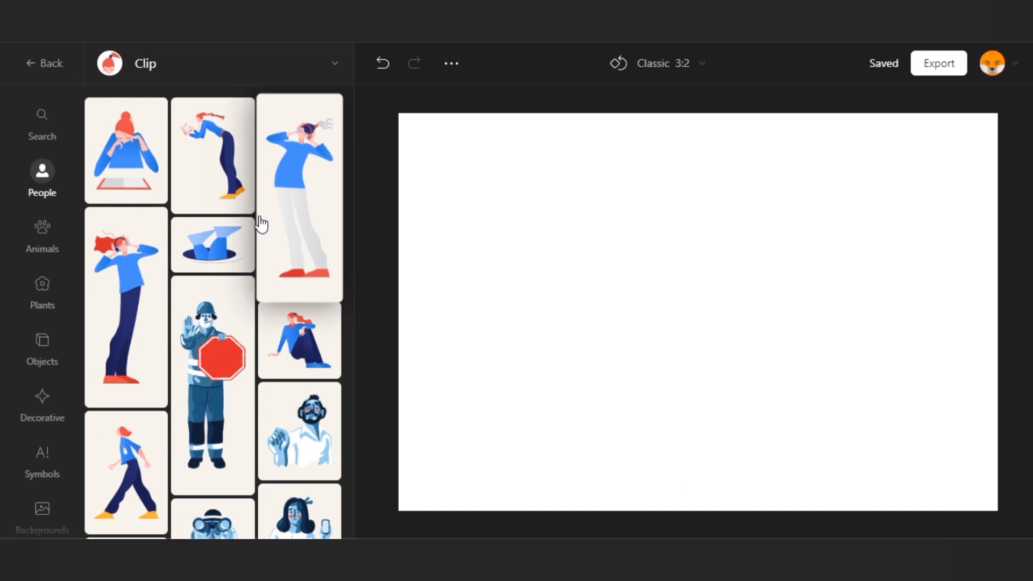
pyautogui.click(335, 63)
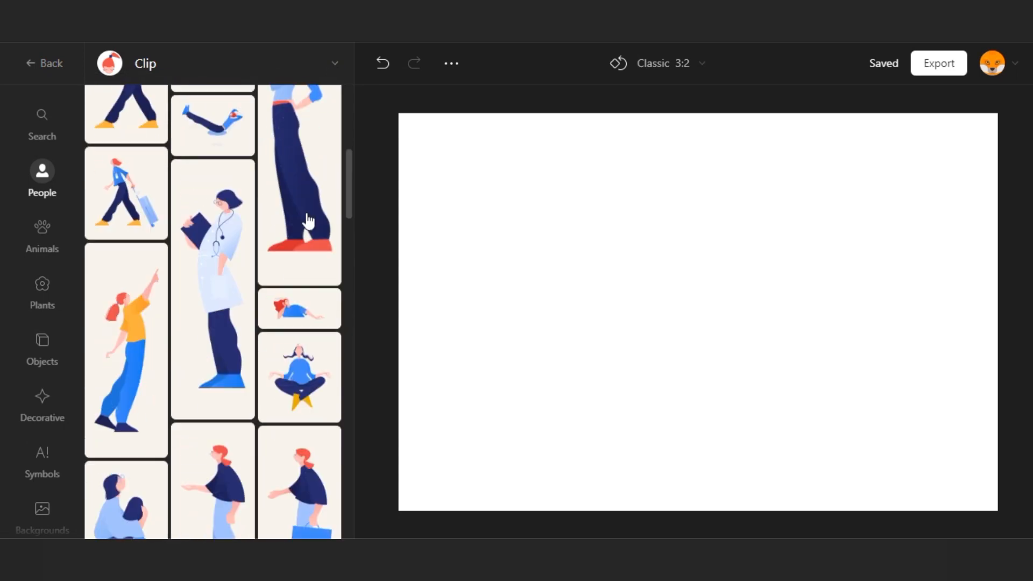
# - Place the red-haired woman with outstretched hand from the People library onto the canvas
pyautogui.scroll(-3)
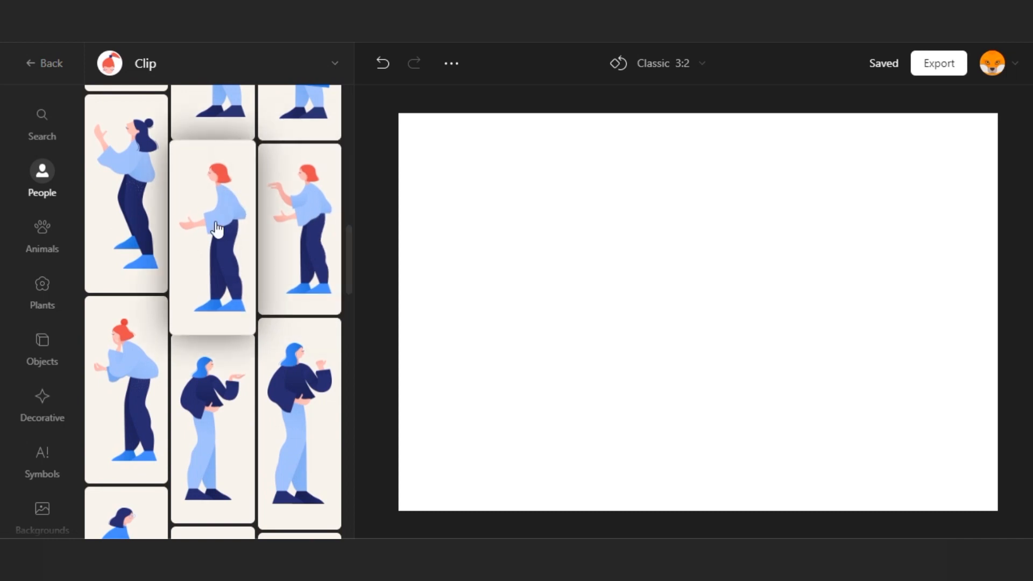
pyautogui.click(212, 227)
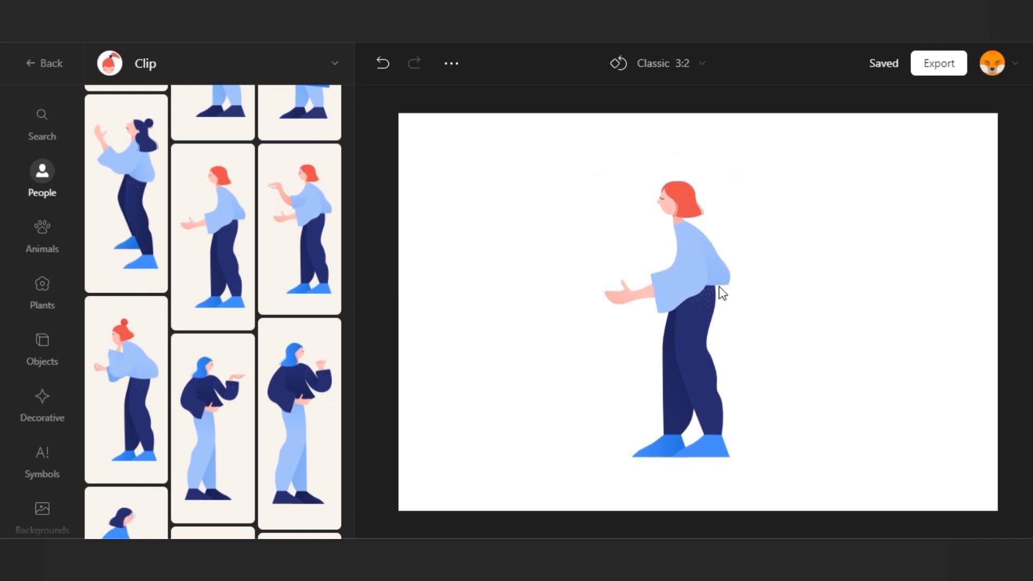
pyautogui.scroll(-3)
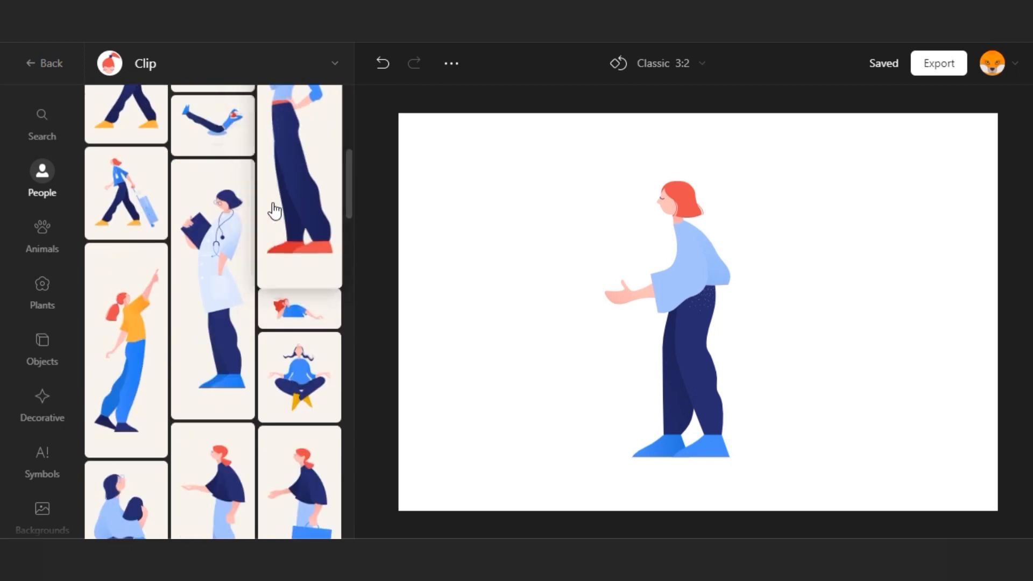
pyautogui.scroll(-3)
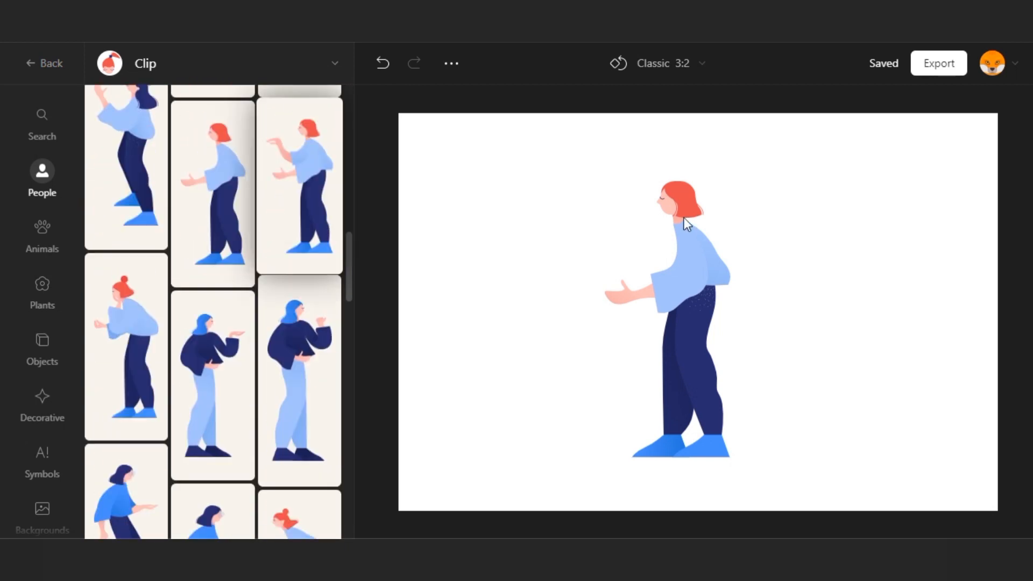
pyautogui.scroll(-3)
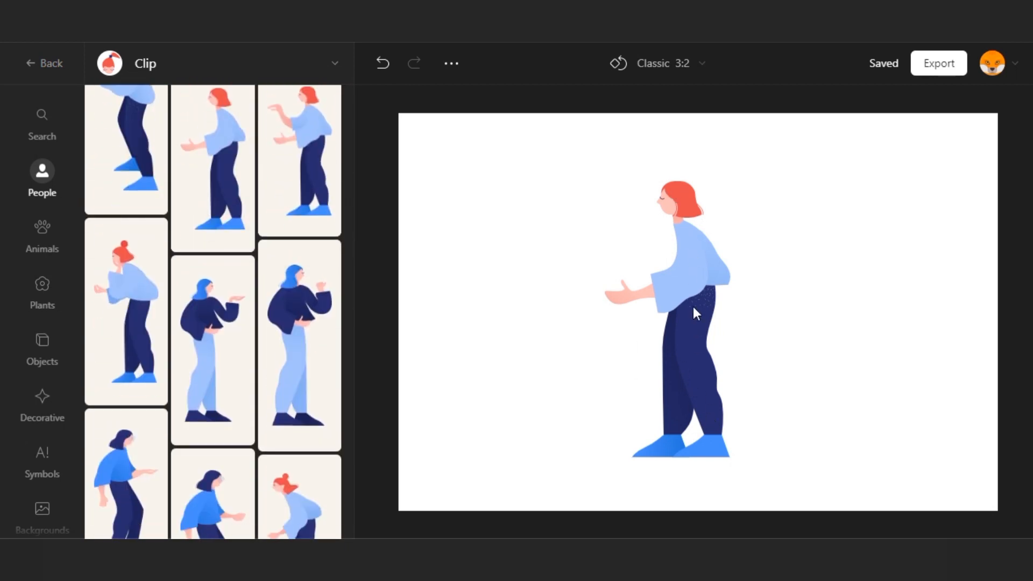
pyautogui.moveTo(696, 264)
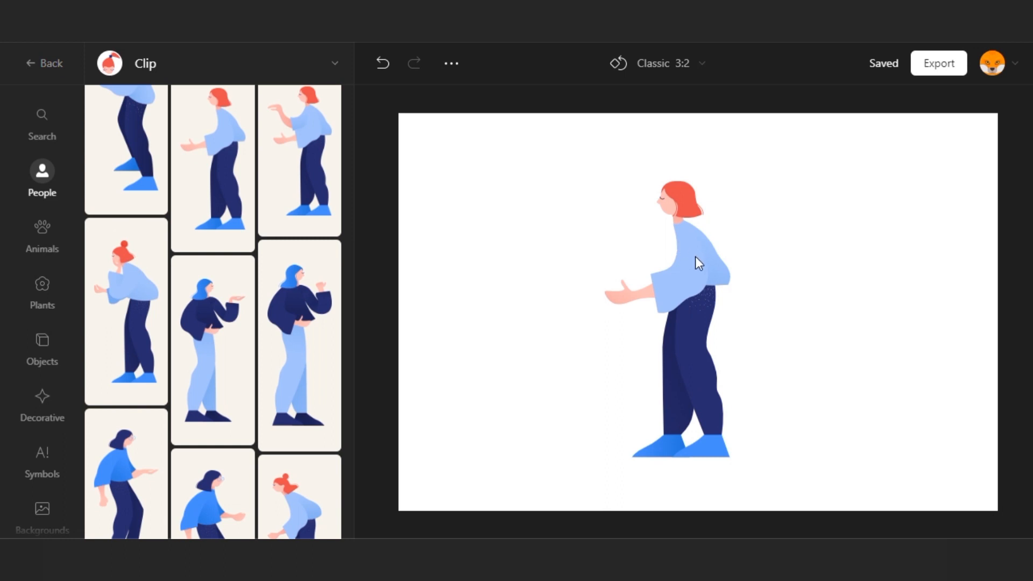
pyautogui.moveTo(703, 306)
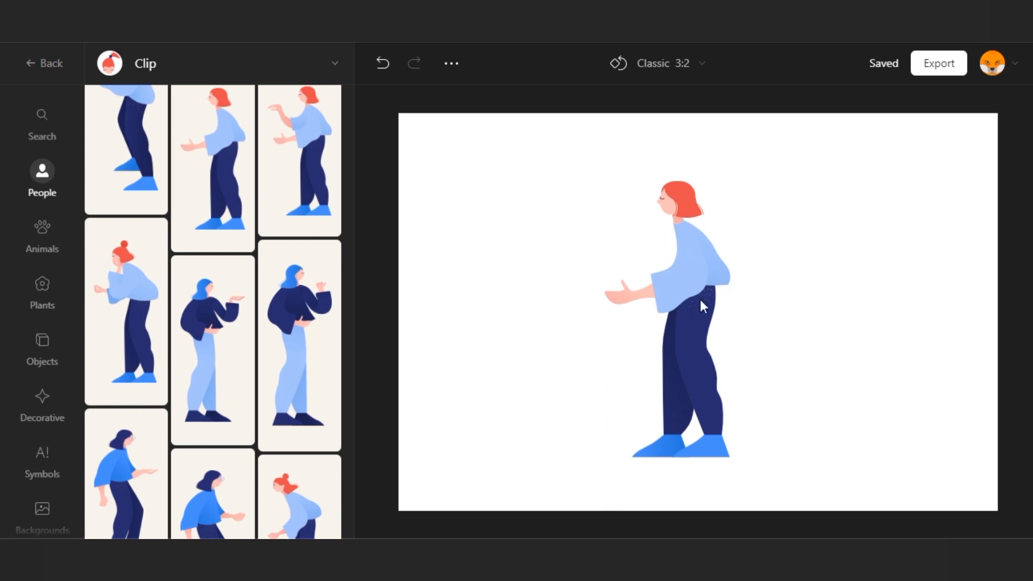
# - Recolour the woman's top to dark navy
pyautogui.click(757, 289)
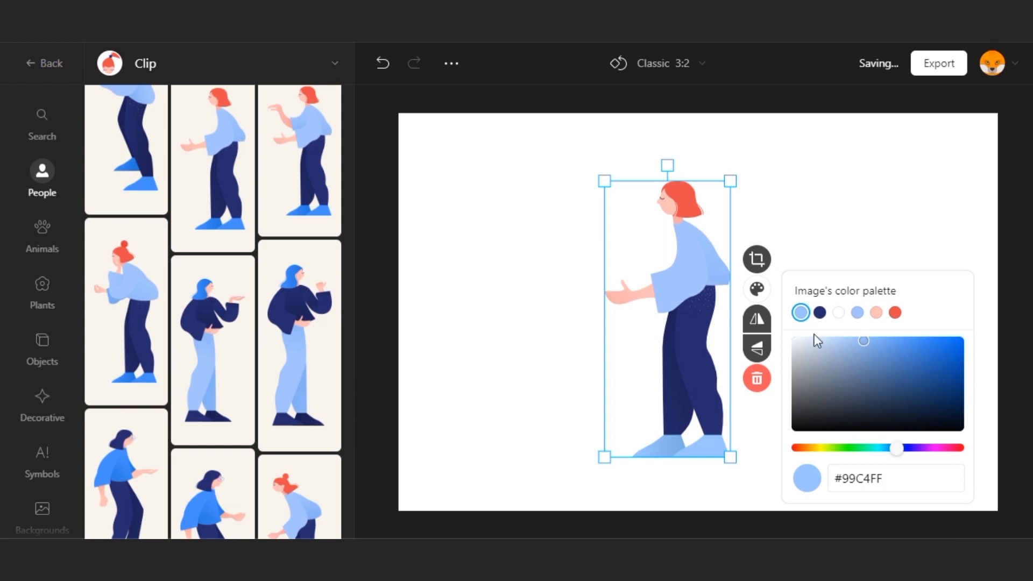
pyautogui.click(857, 312)
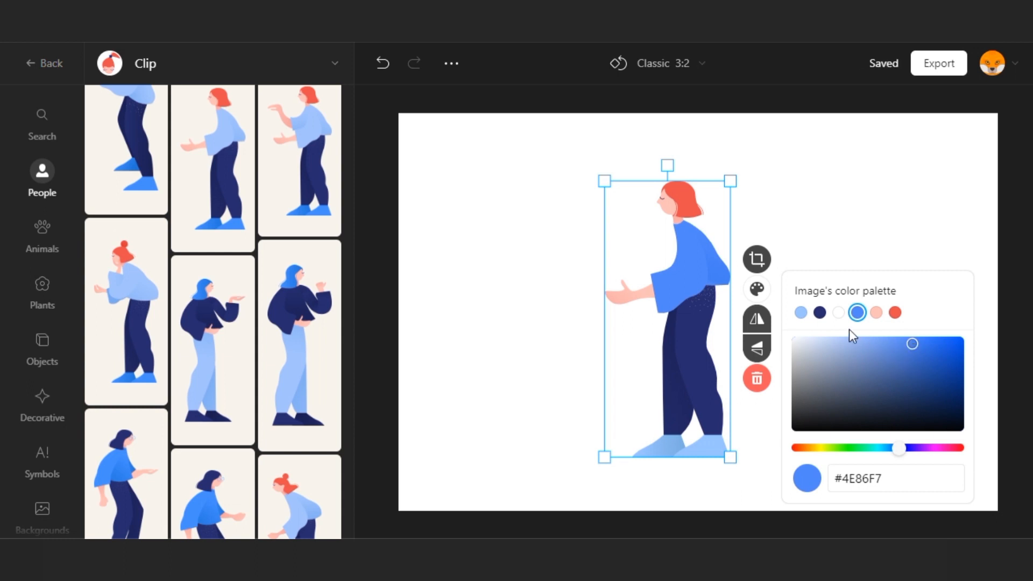
pyautogui.moveTo(821, 312)
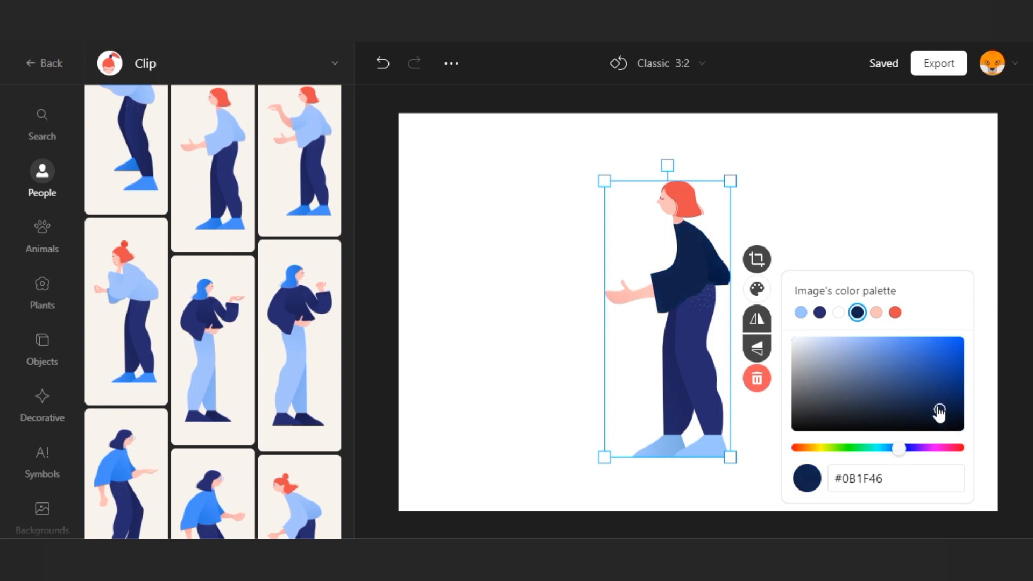
pyautogui.tripleClick(894, 478)
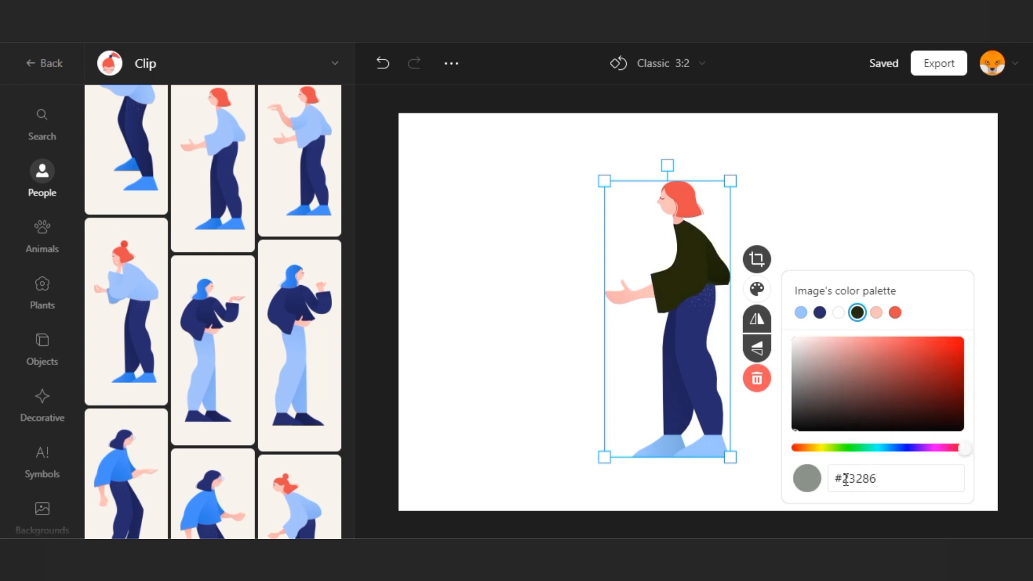
pyautogui.click(911, 395)
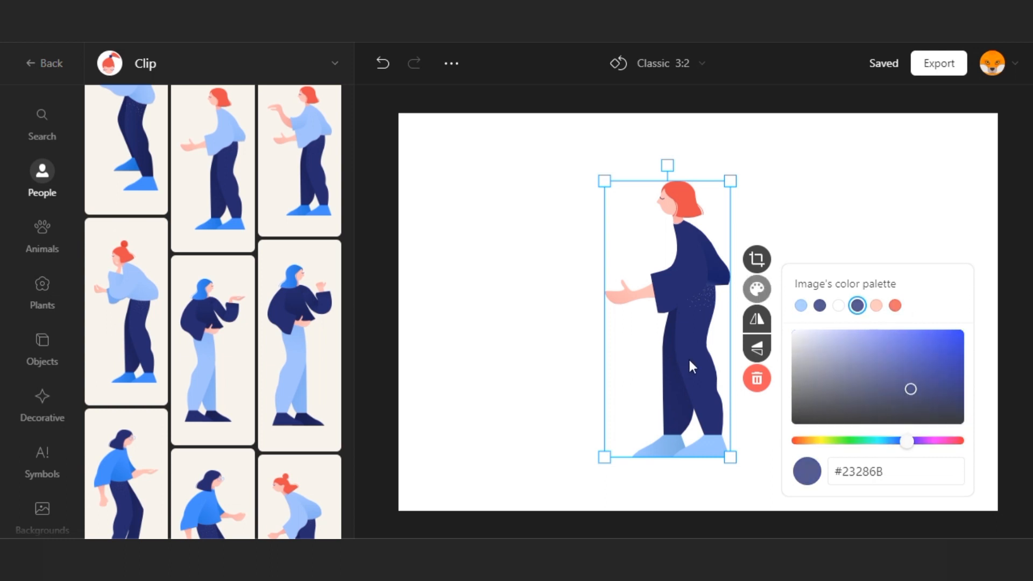
# - Recolour her trousers to a brighter blue using hex 8DFC
pyautogui.click(800, 312)
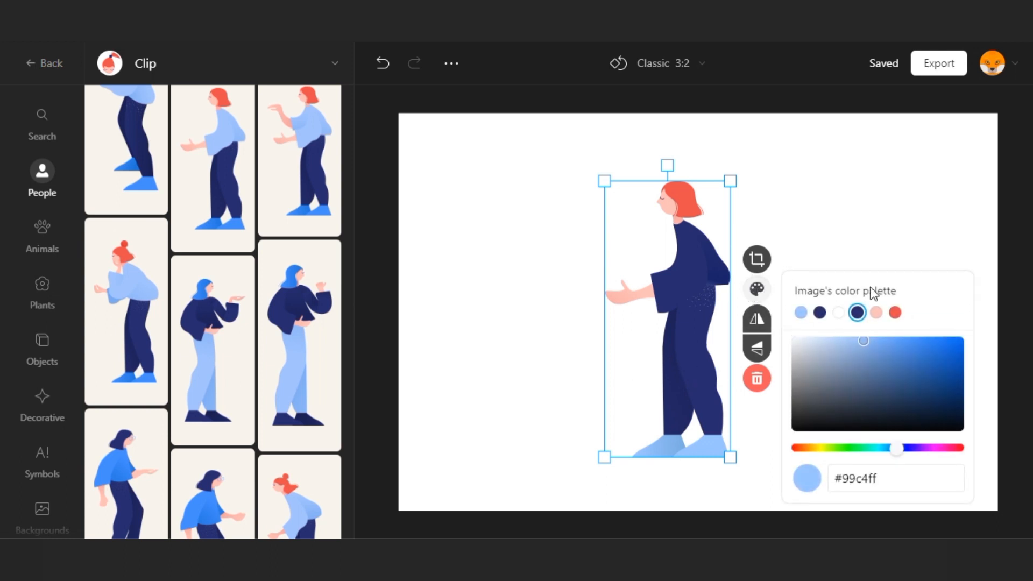
pyautogui.click(820, 312)
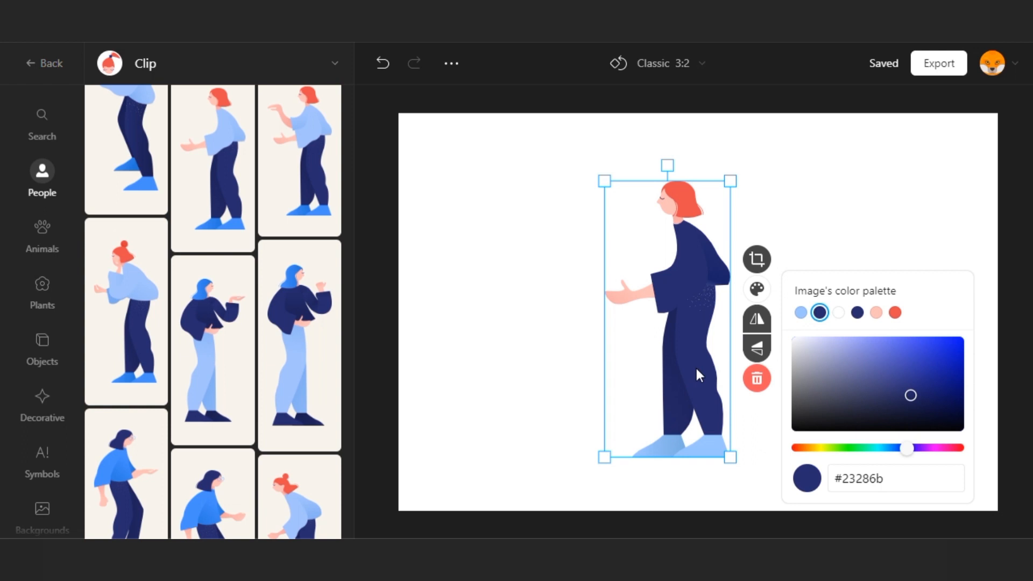
pyautogui.click(892, 348)
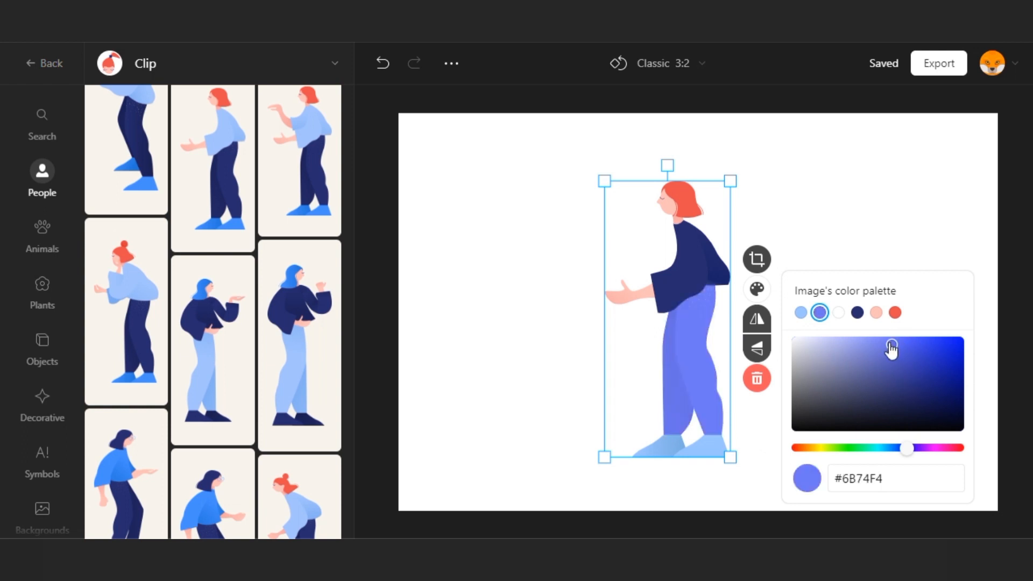
pyautogui.tripleClick(894, 478)
pyautogui.write('#42')
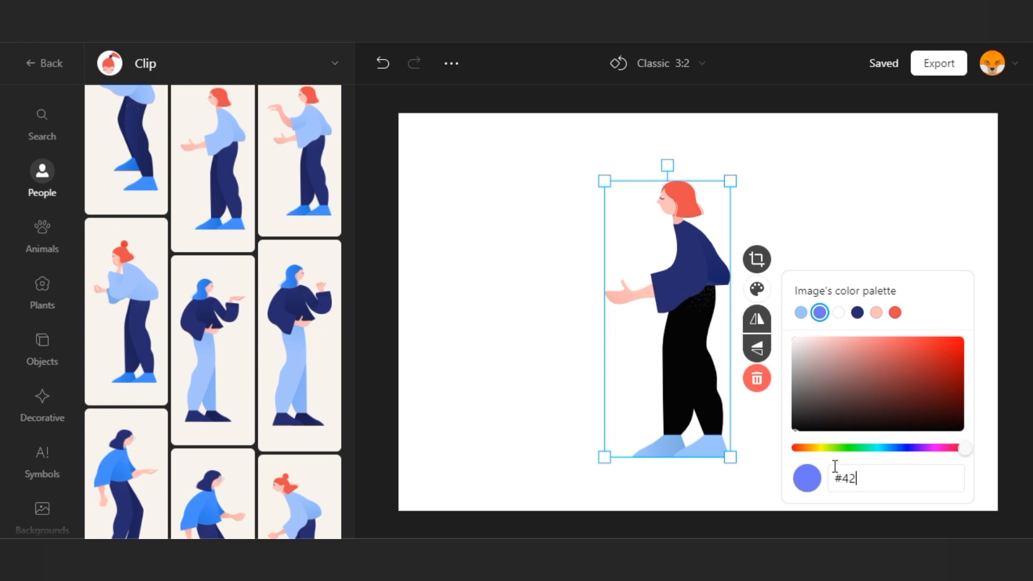
pyautogui.write('8DF')
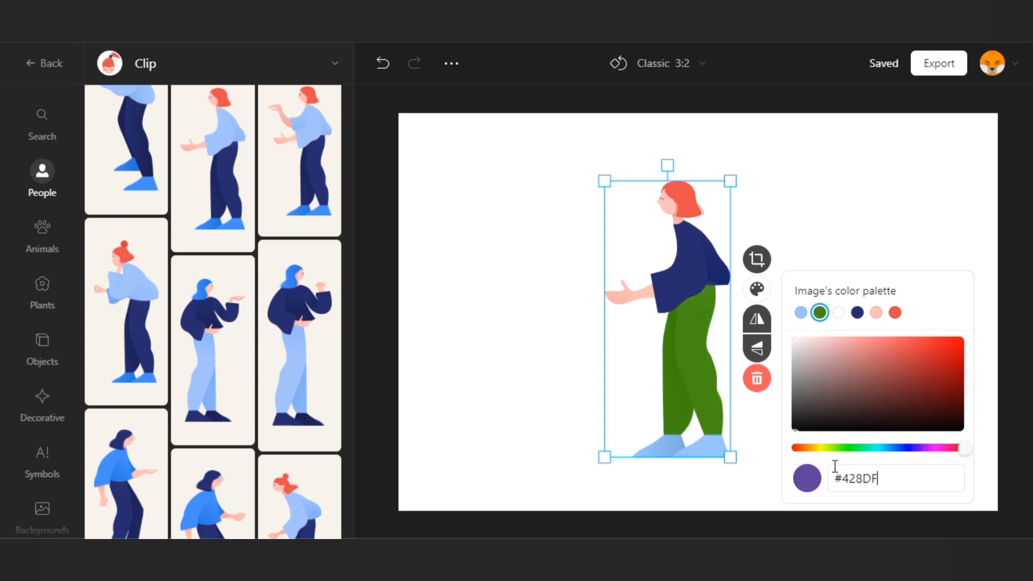
pyautogui.write('C')
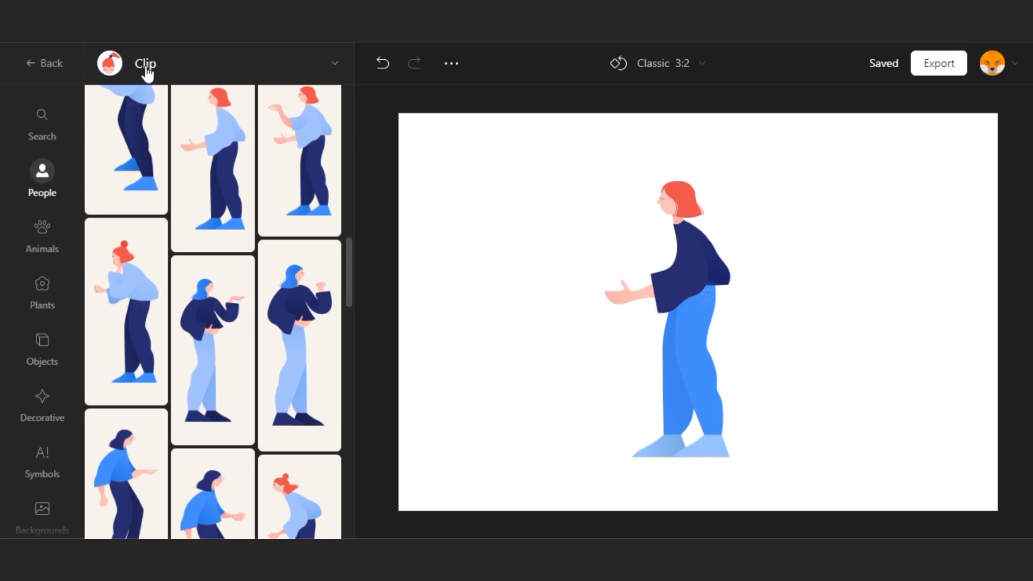
# - Search 'CASE' and add the grey rolling suitcase to the scene
pyautogui.click(42, 121)
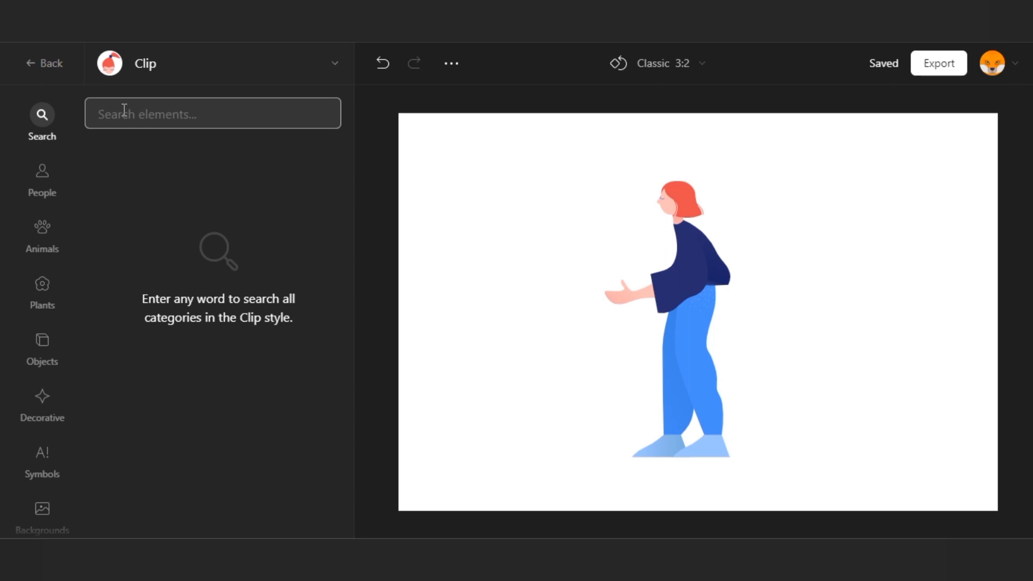
pyautogui.write('CASE')
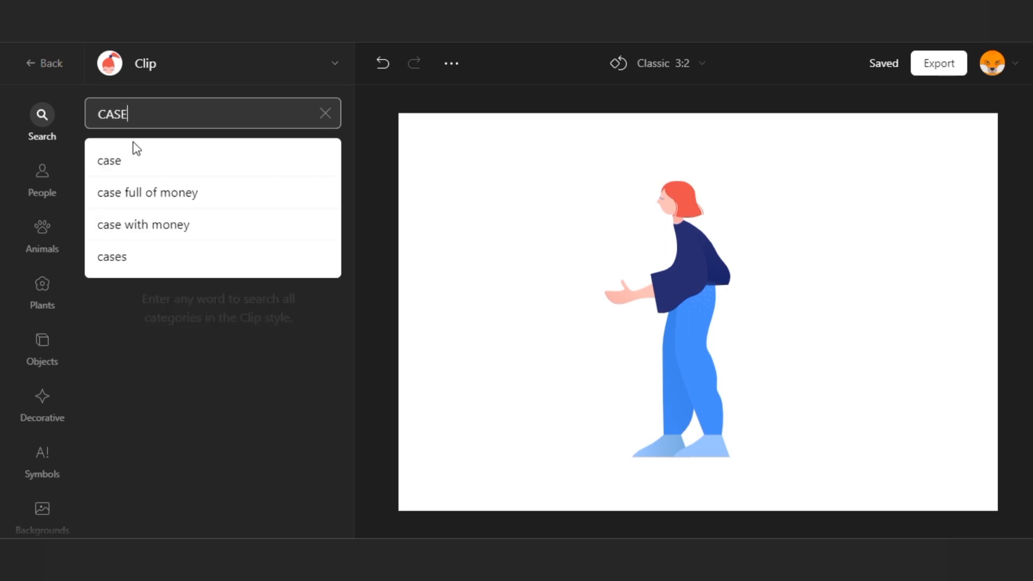
pyautogui.click(108, 160)
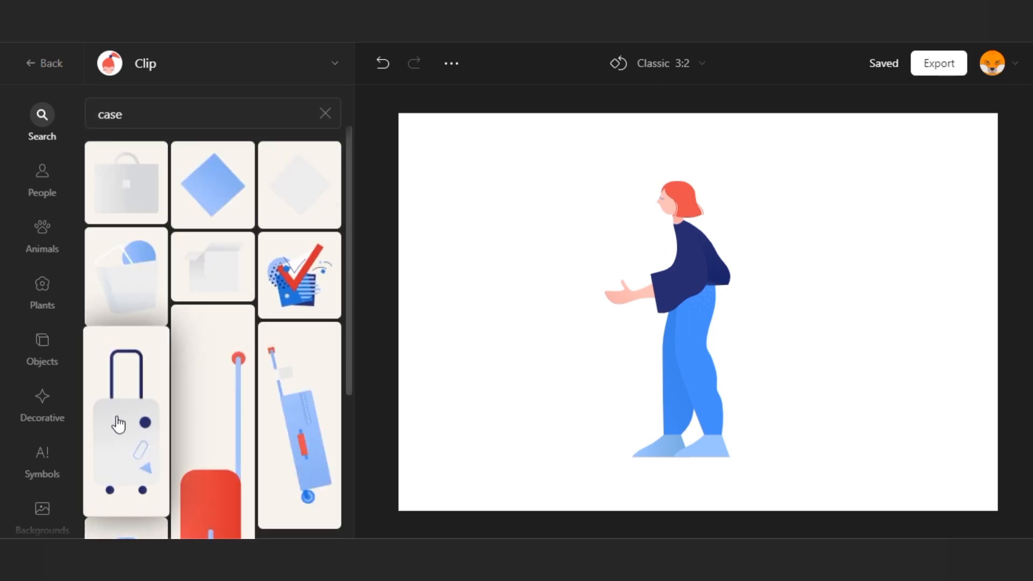
pyautogui.click(125, 422)
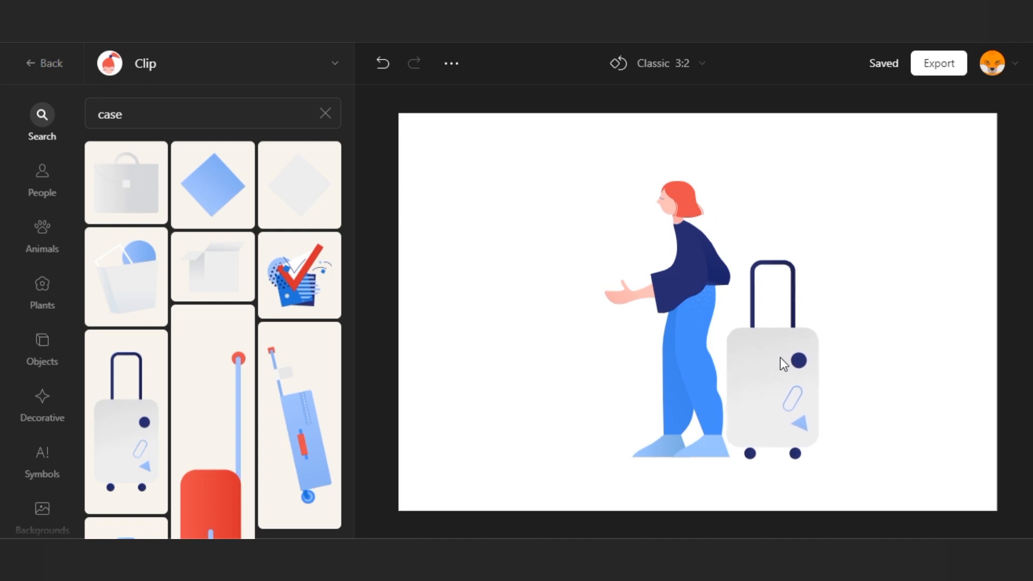
# - Position the suitcase beside the traveler and clear the search for a new term
pyautogui.click(782, 363)
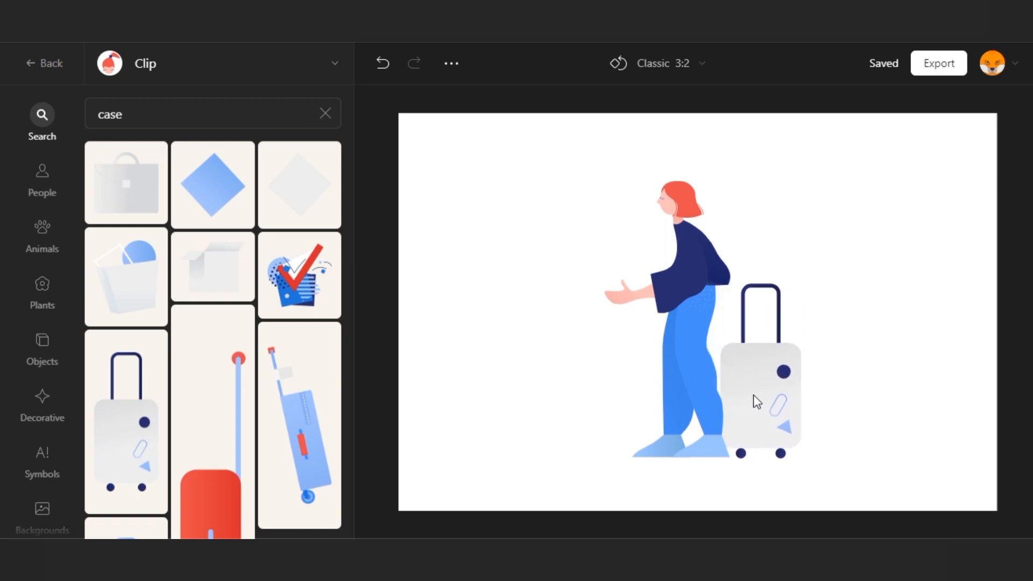
pyautogui.click(761, 395)
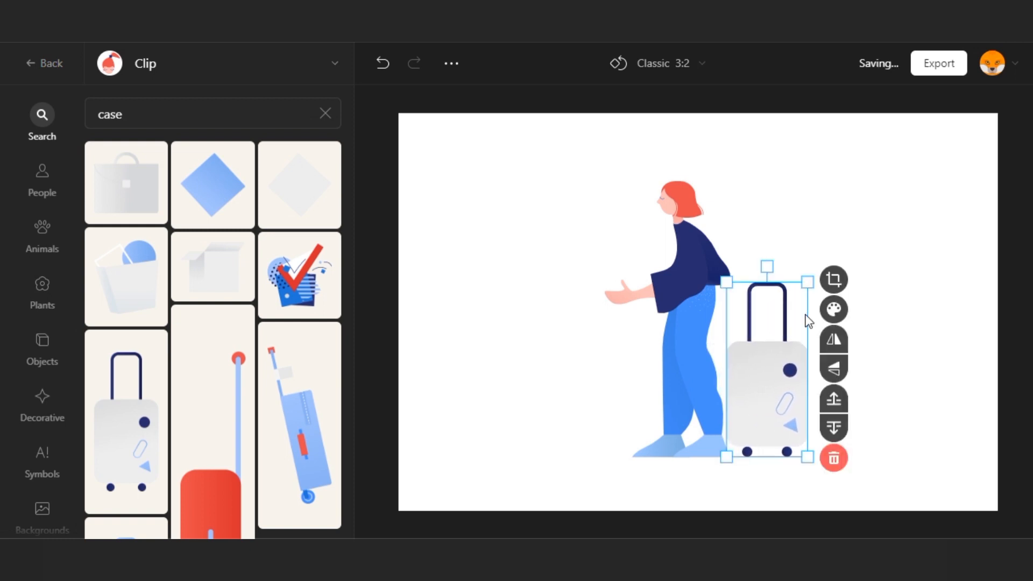
pyautogui.click(565, 301)
pyautogui.write('s')
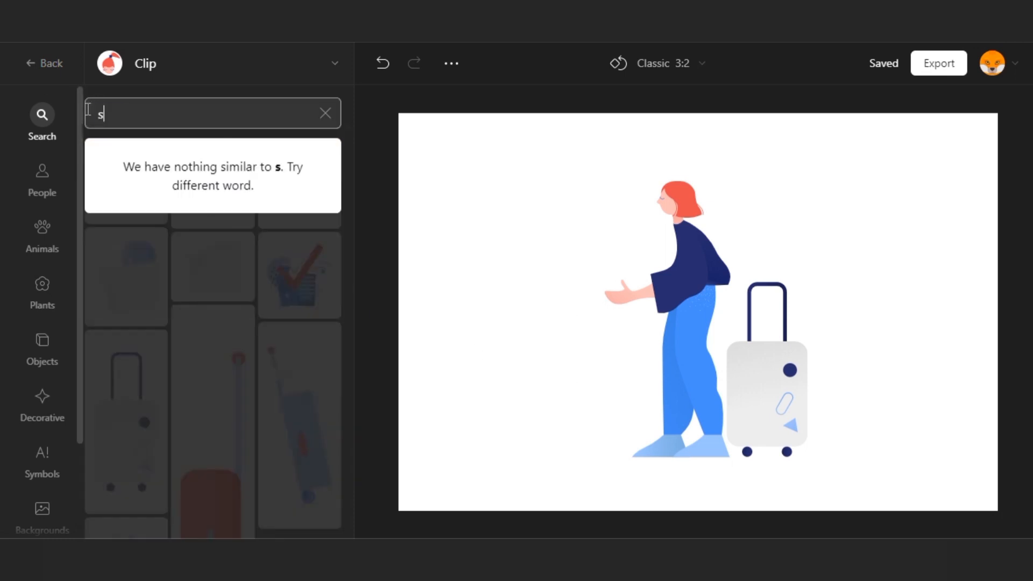
# - Search 'stall' and place the plain counter on the left of the scene
pyautogui.write('tall')
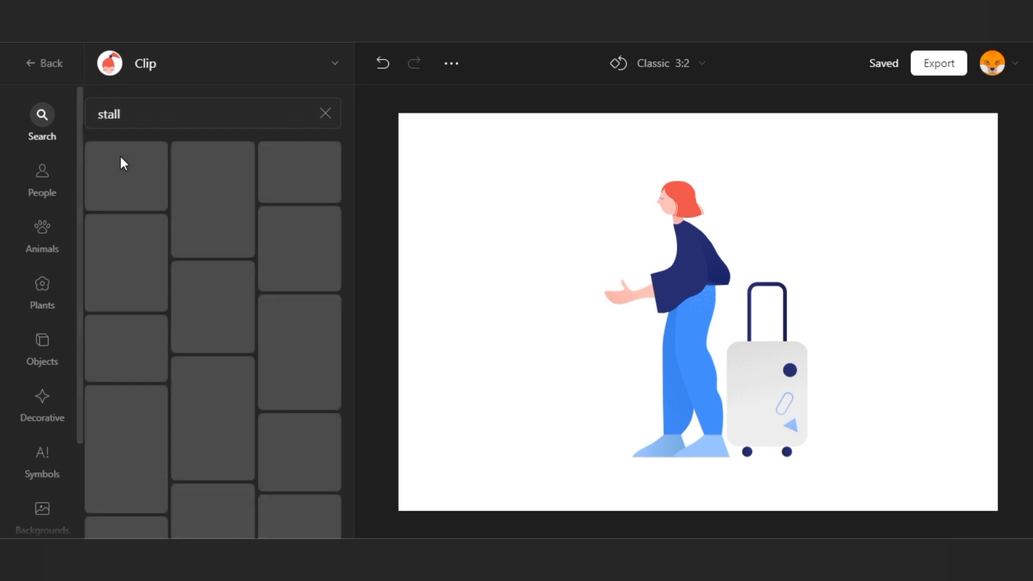
pyautogui.click(125, 166)
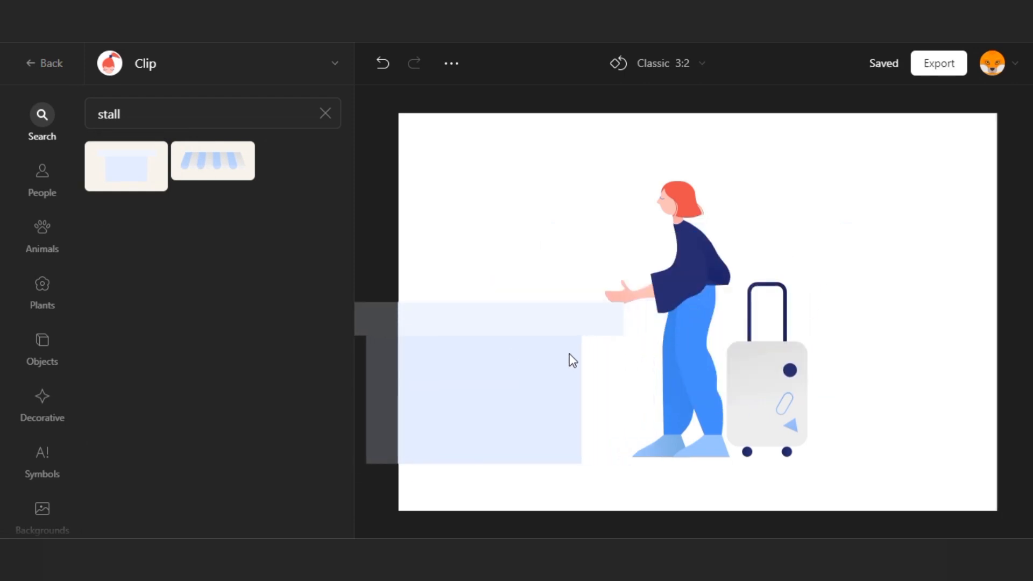
pyautogui.click(768, 369)
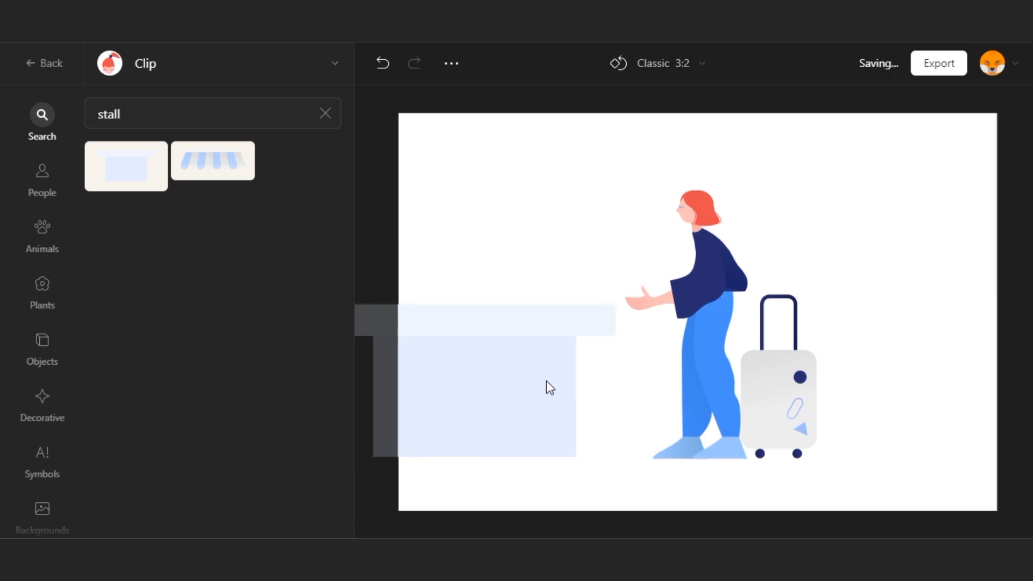
# - Trim the counter's edge with the crop tool and confirm
pyautogui.click(488, 388)
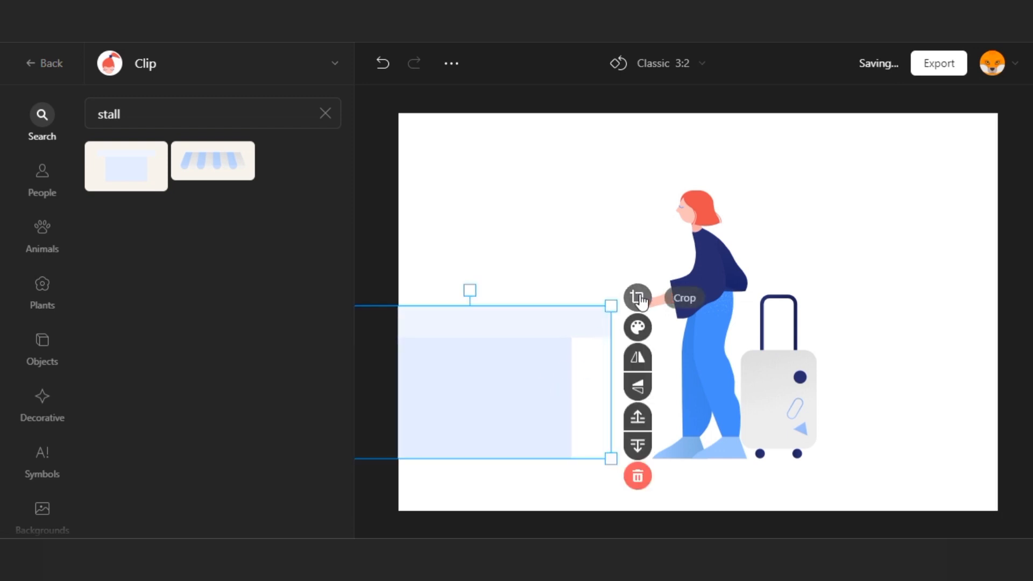
pyautogui.click(636, 297)
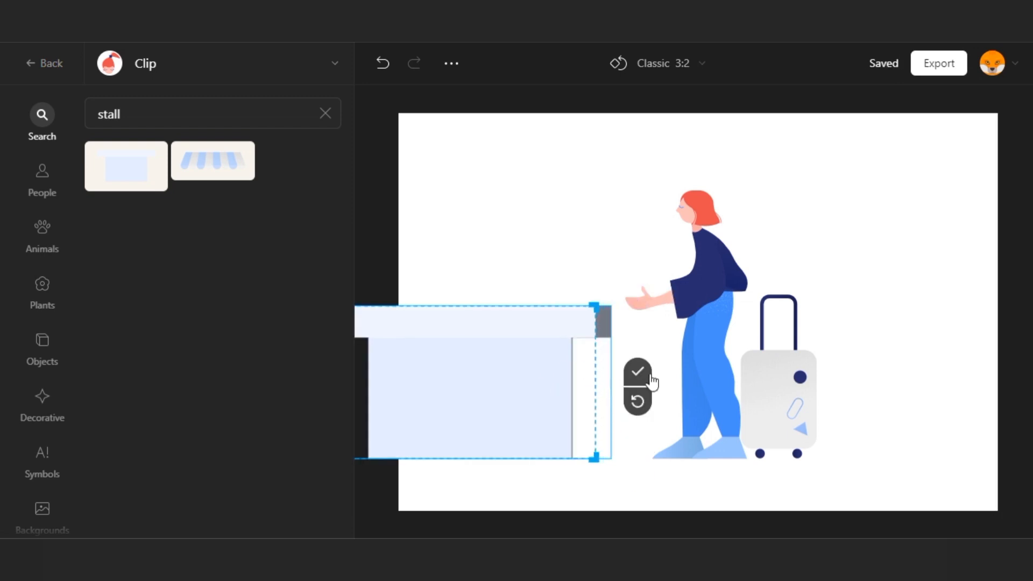
pyautogui.click(636, 370)
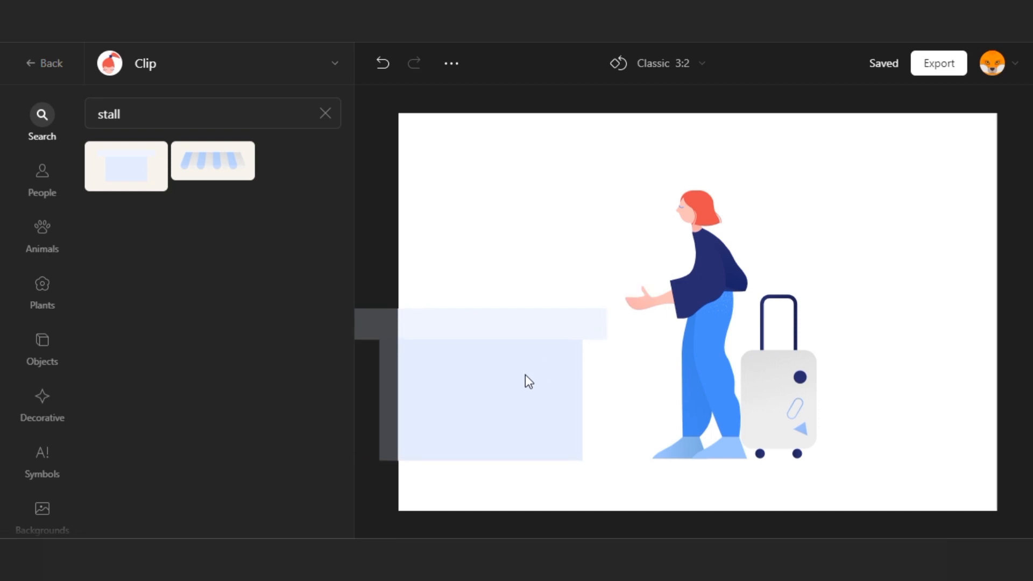
# - Add the striped awning across the top-left of the scene
pyautogui.click(213, 161)
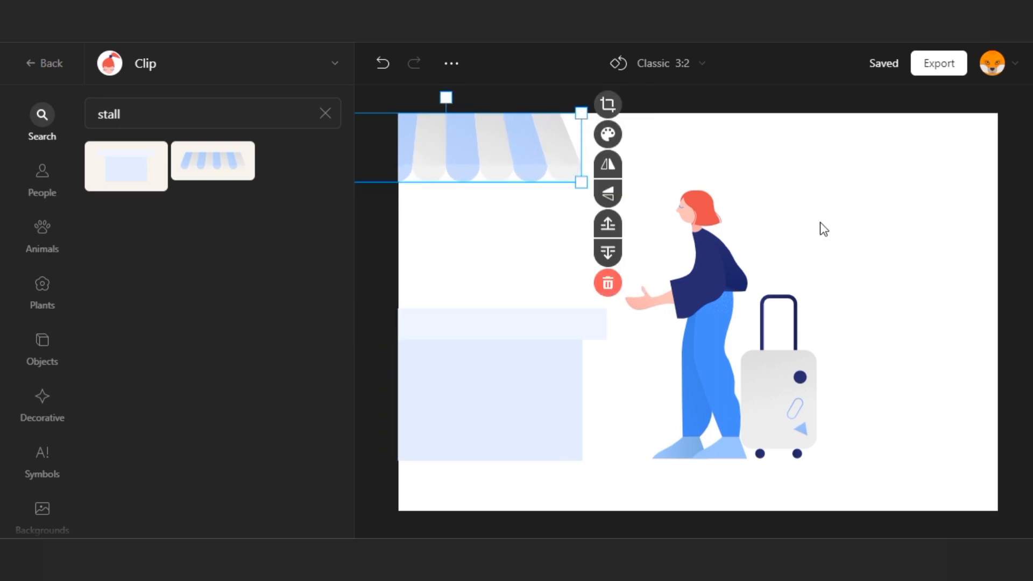
pyautogui.click(891, 309)
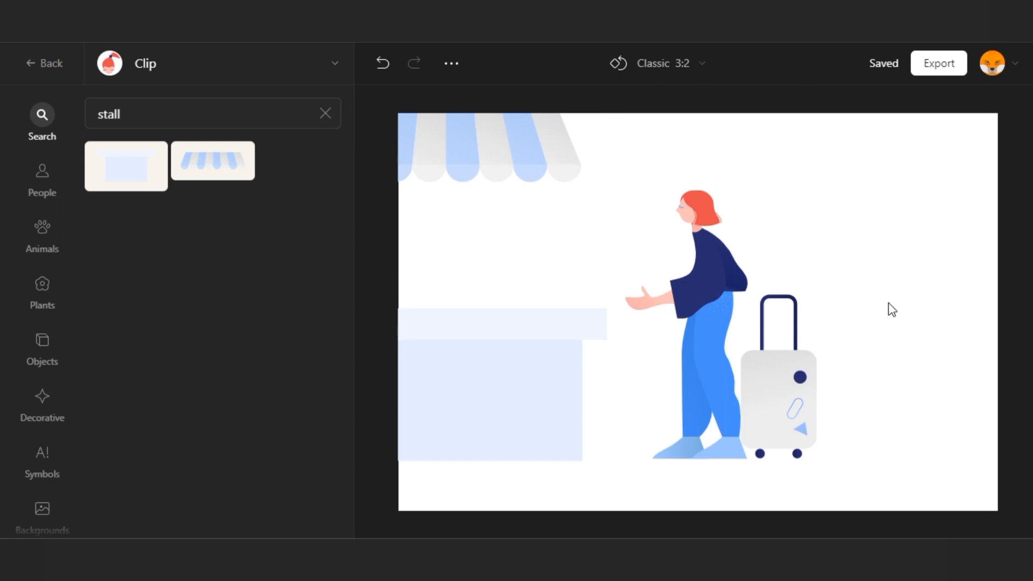
pyautogui.click(192, 113)
pyautogui.write('airport')
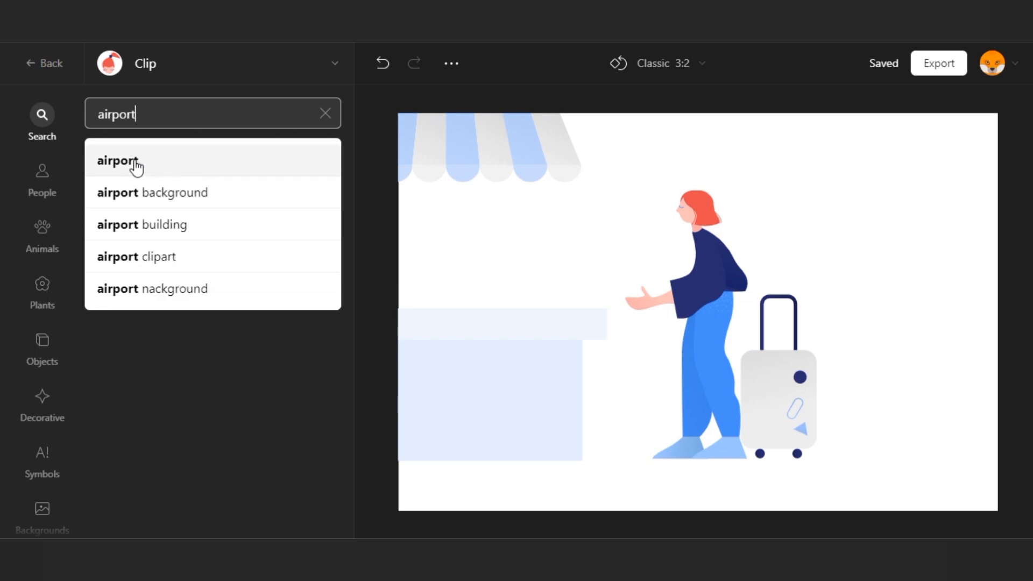
# - Add the airport terminal backdrop behind the scene and open the suitcase's colour options
pyautogui.click(117, 161)
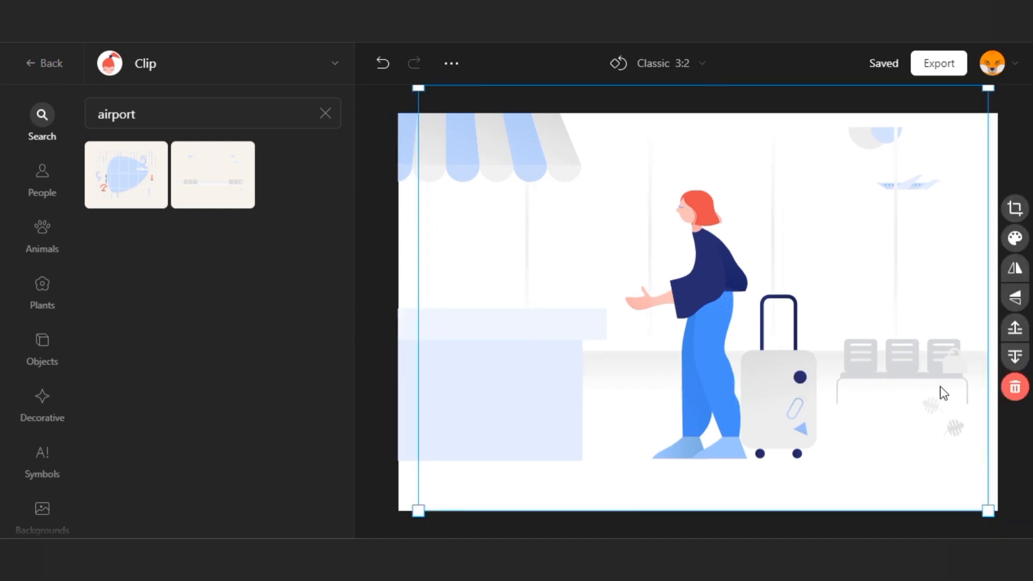
pyautogui.moveTo(415, 521)
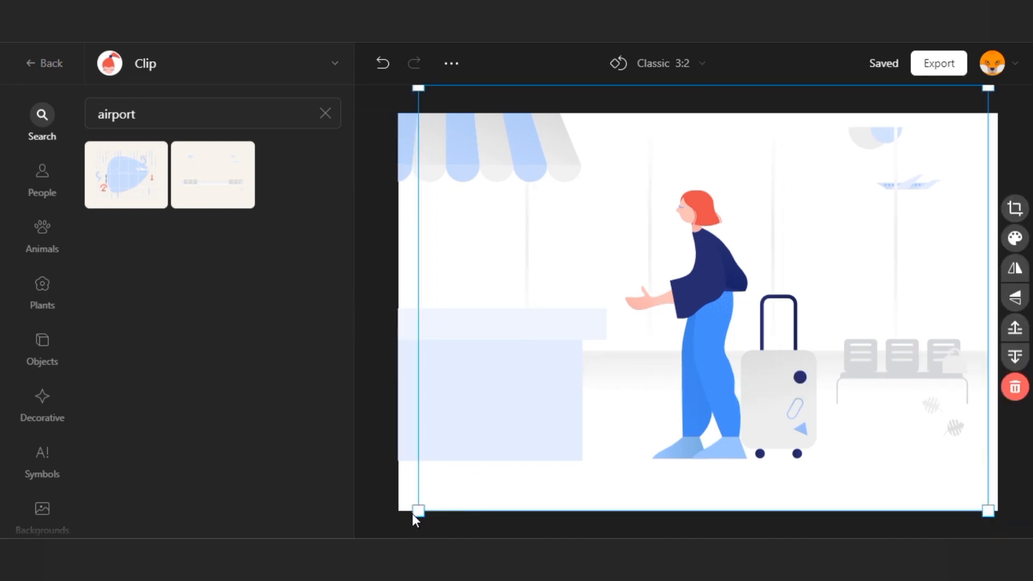
pyautogui.click(42, 177)
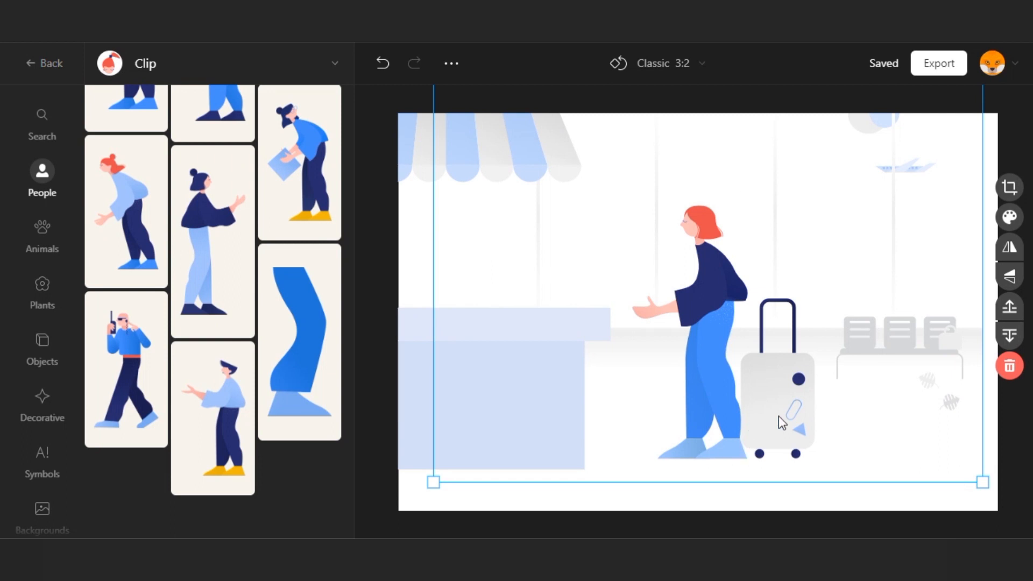
pyautogui.click(777, 406)
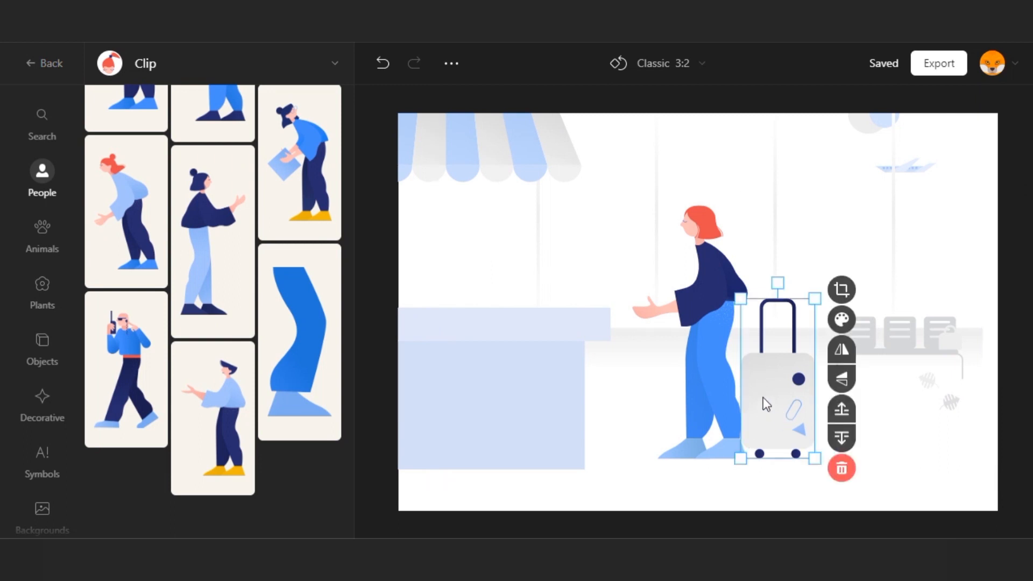
pyautogui.moveTo(842, 319)
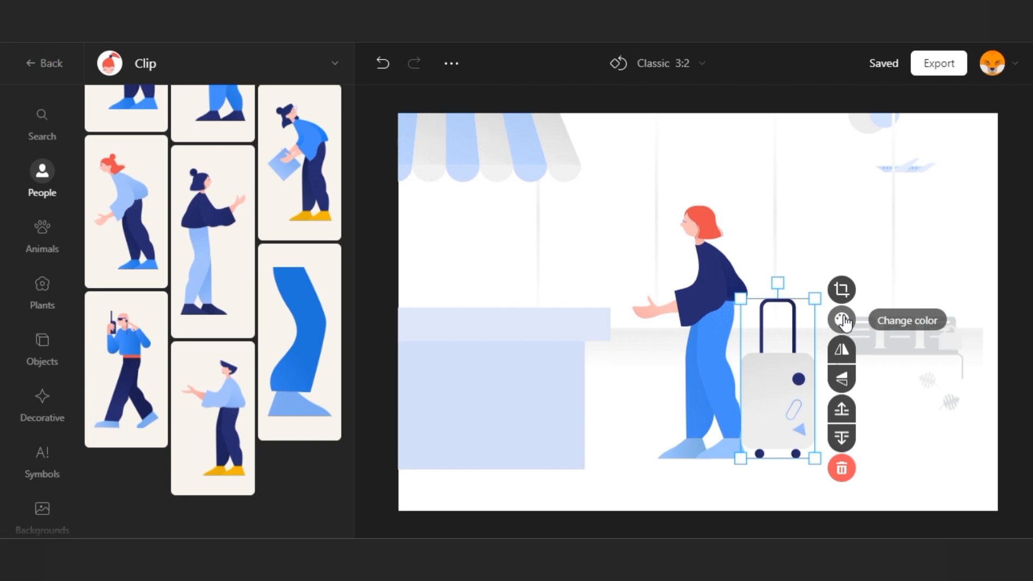
pyautogui.click(842, 319)
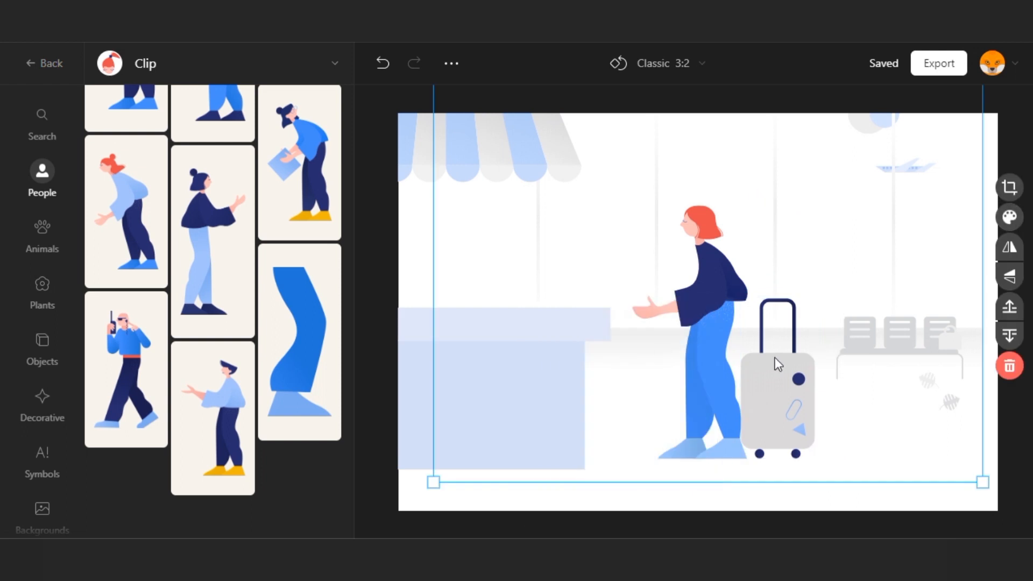
pyautogui.moveTo(874, 347)
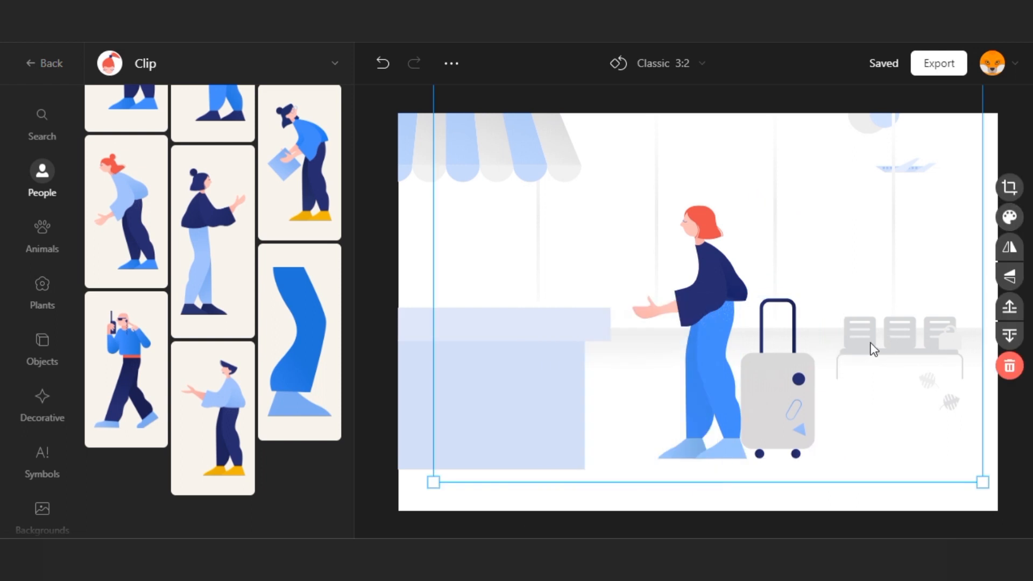
pyautogui.moveTo(739, 234)
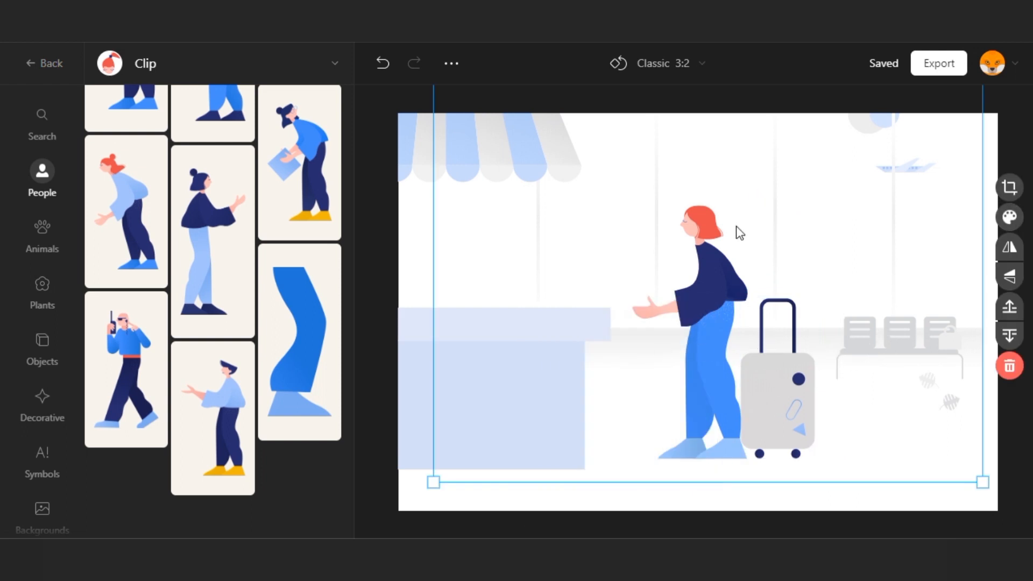
pyautogui.scroll(-3)
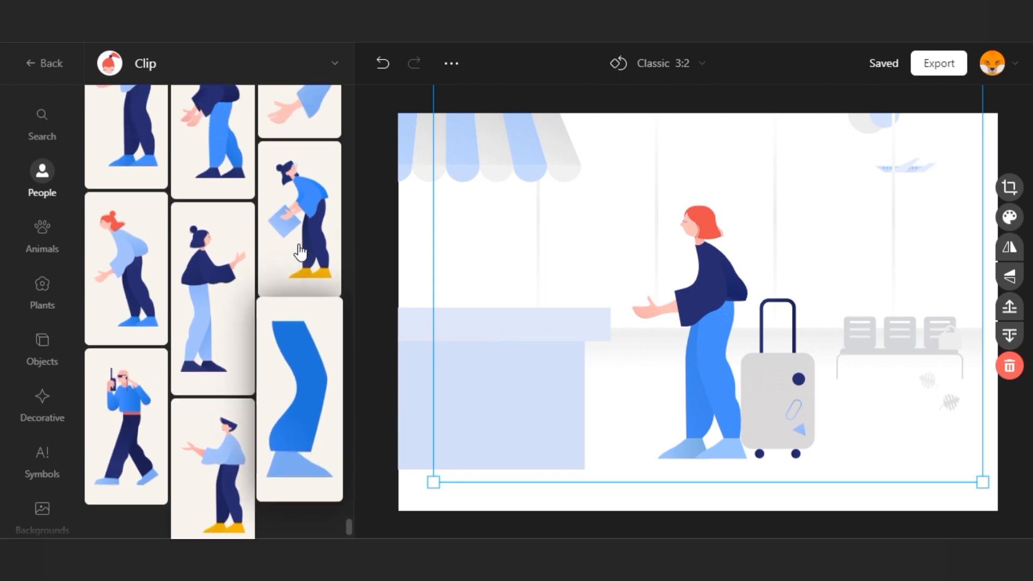
# - Add the reaching man from the People library as a cashier behind the counter
pyautogui.scroll(-3)
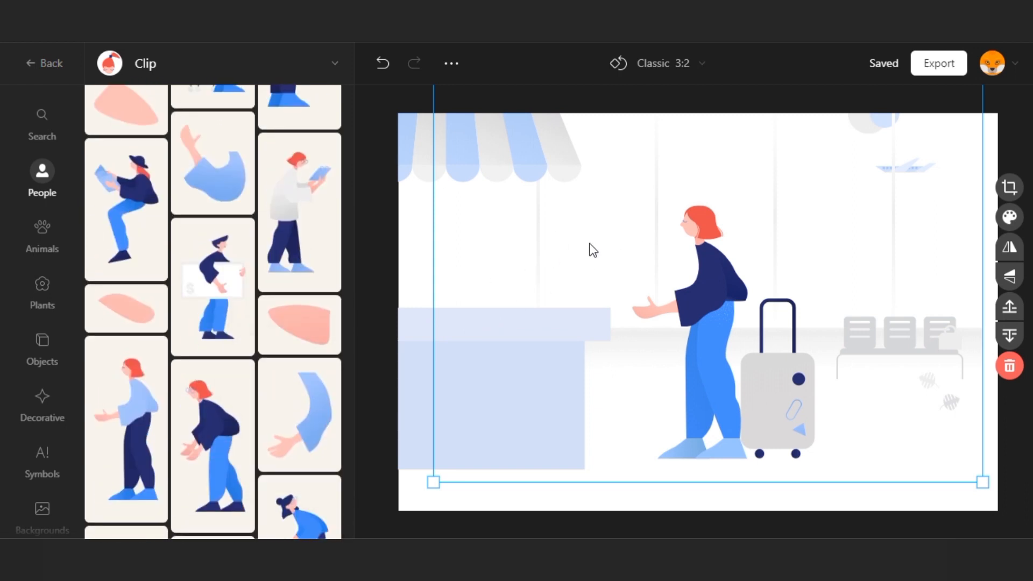
pyautogui.click(491, 148)
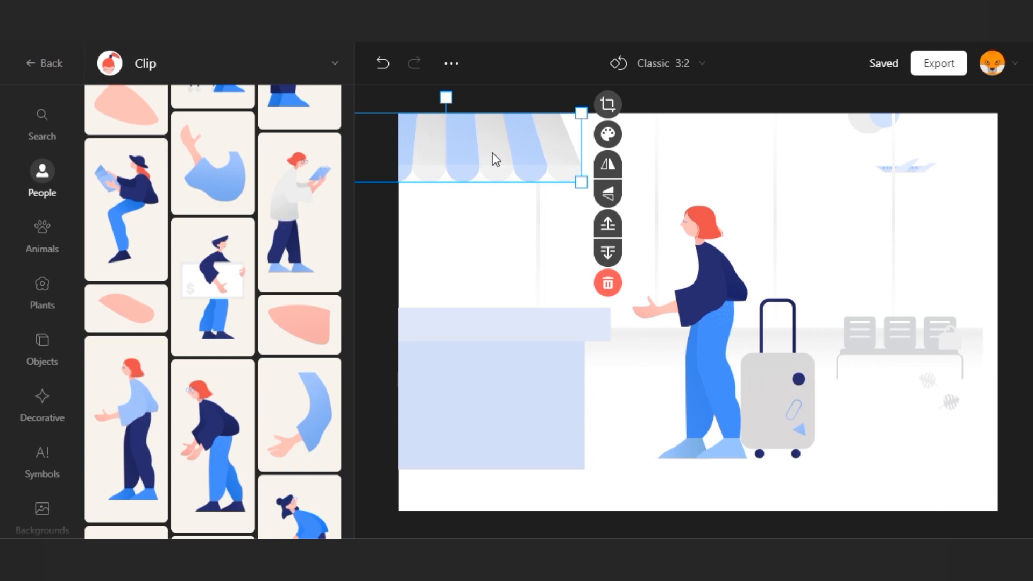
pyautogui.scroll(-3)
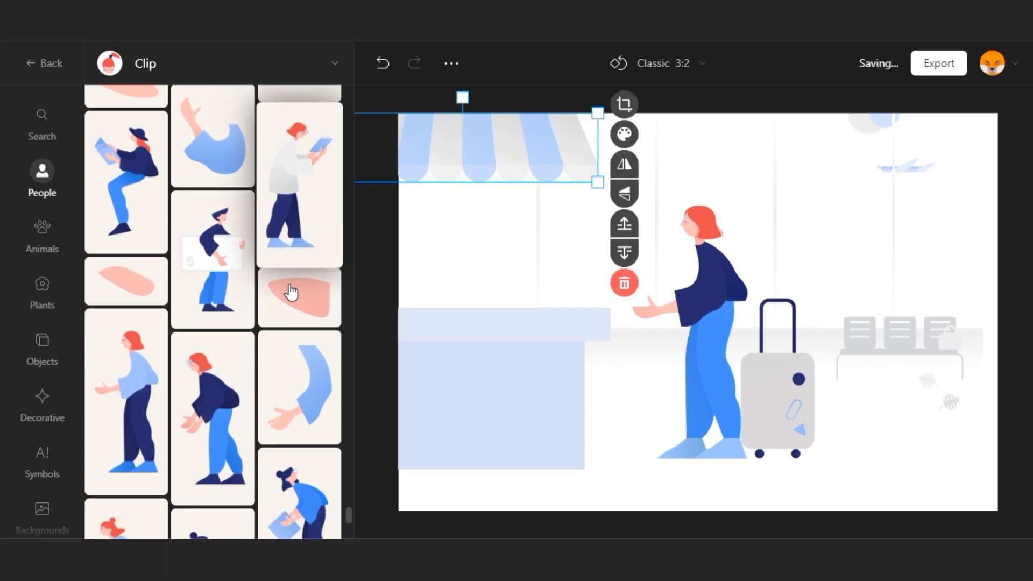
pyautogui.scroll(-3)
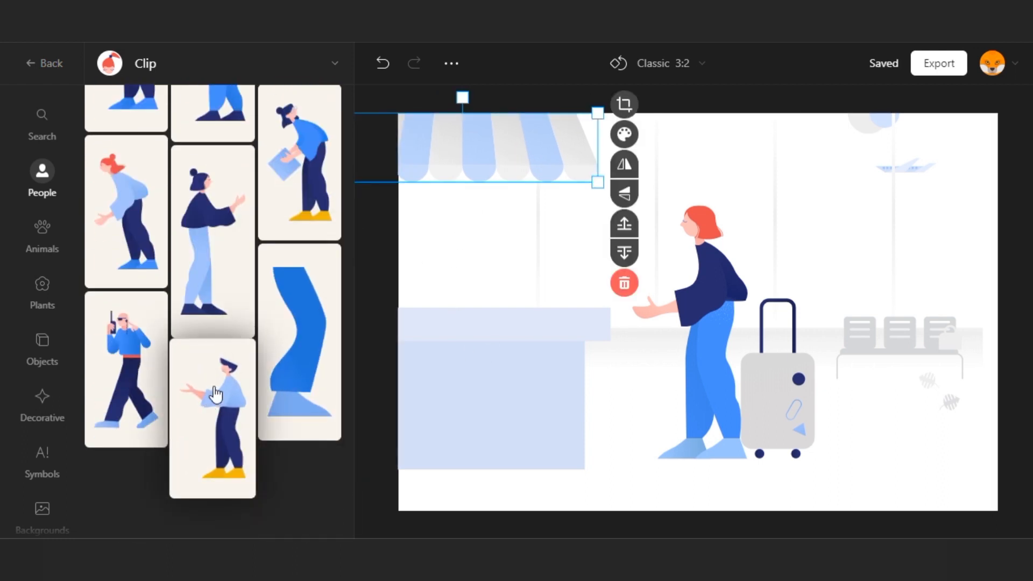
pyautogui.click(212, 418)
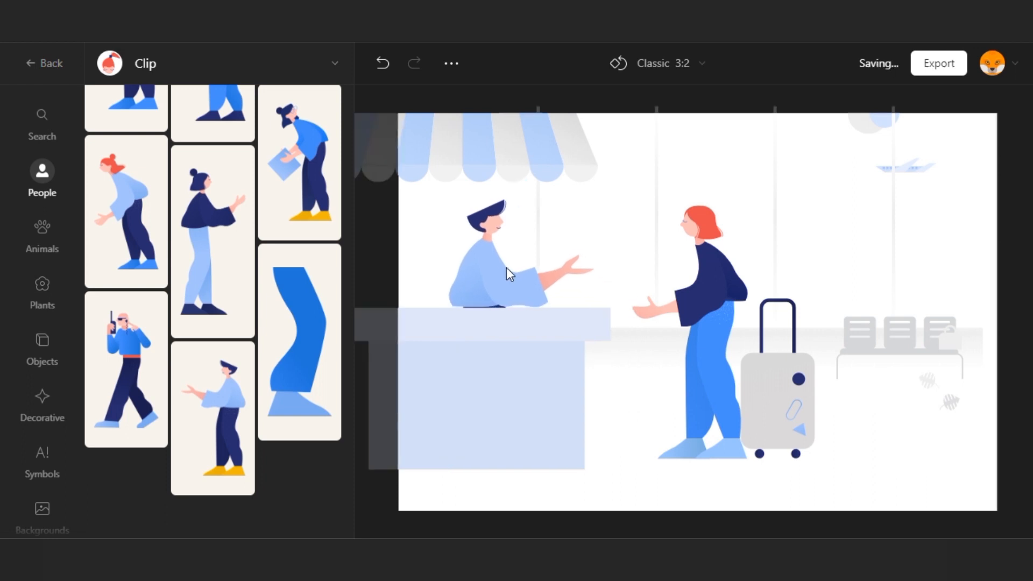
pyautogui.click(491, 277)
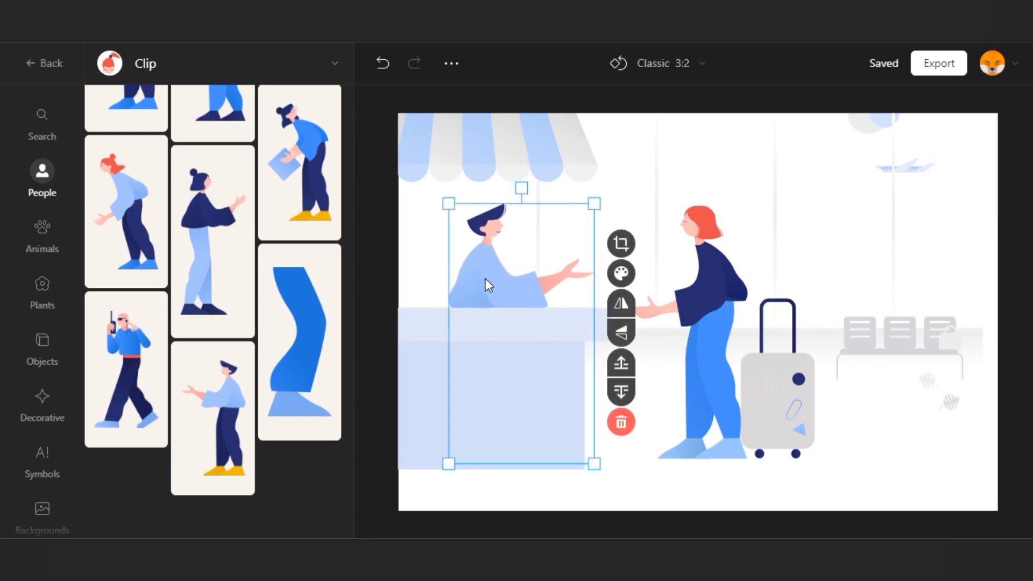
pyautogui.moveTo(494, 288)
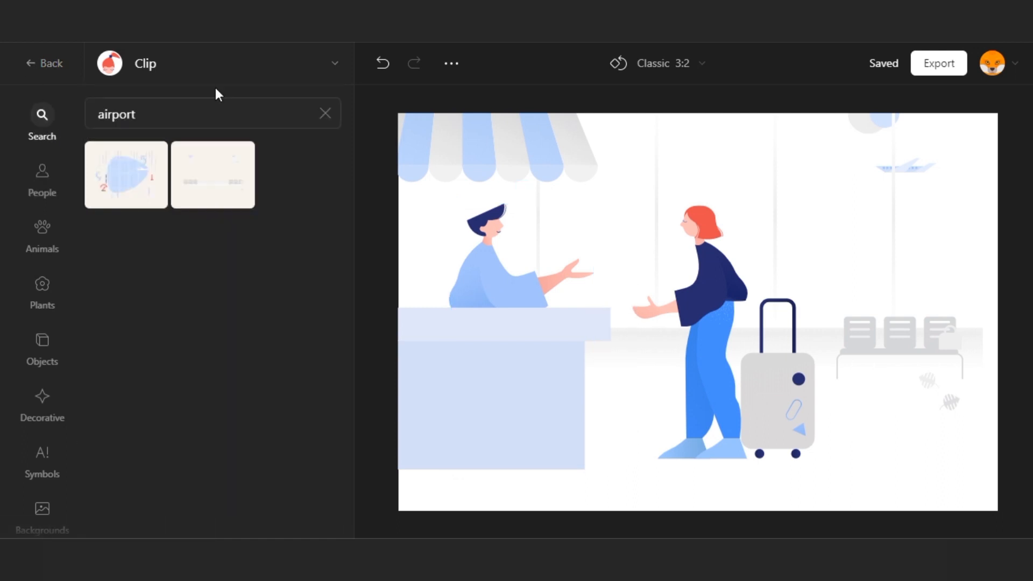
# - Search 'ba' and hang the shoulder bag at the traveler's hip
pyautogui.click(211, 113)
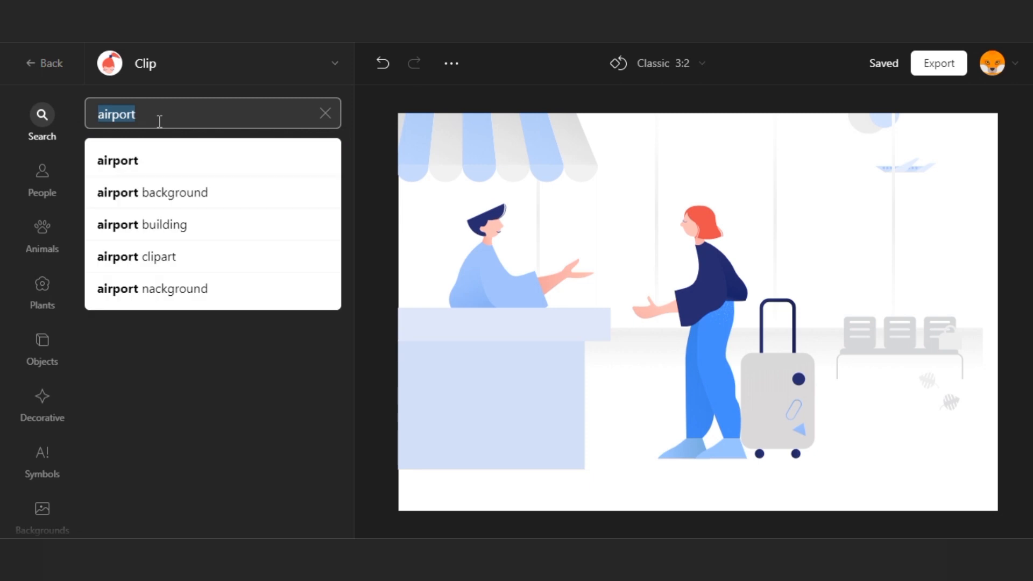
pyautogui.write('bag')
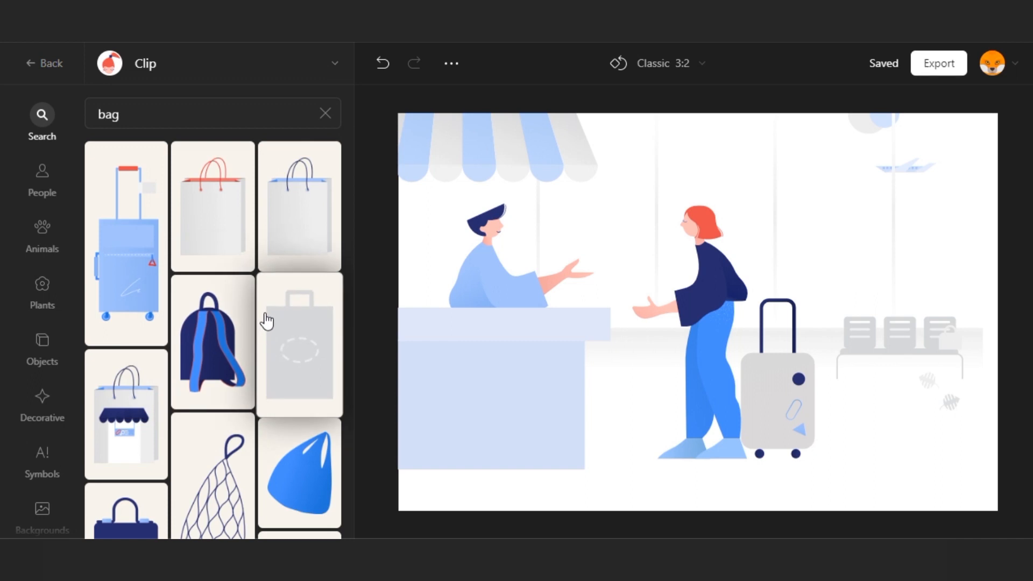
pyautogui.scroll(-3)
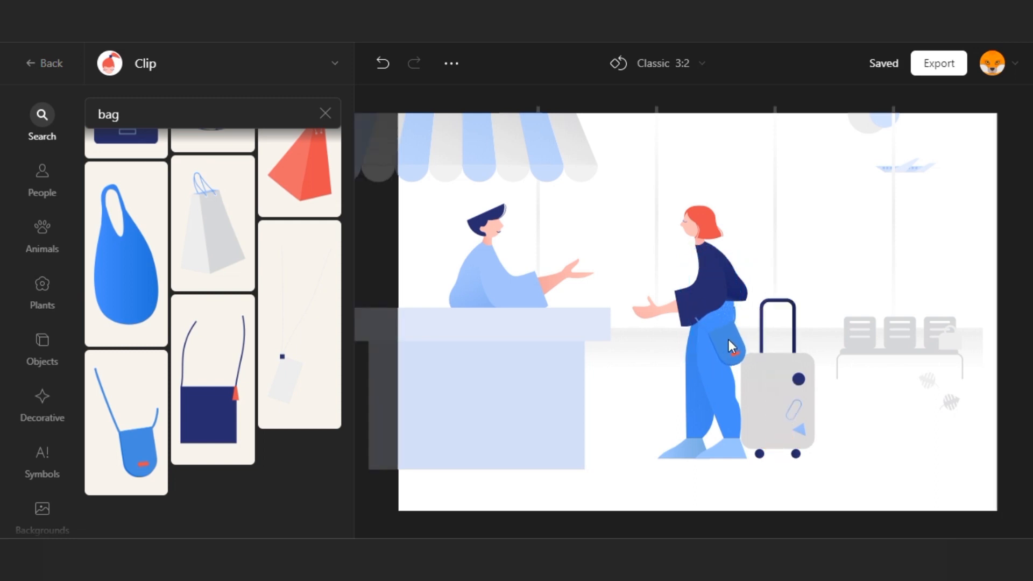
pyautogui.click(708, 323)
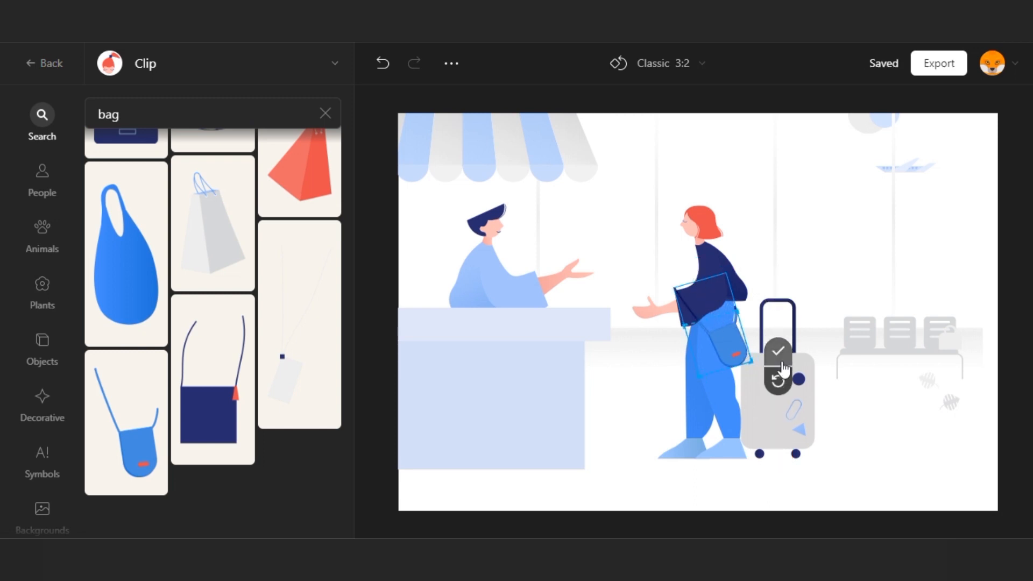
pyautogui.click(777, 350)
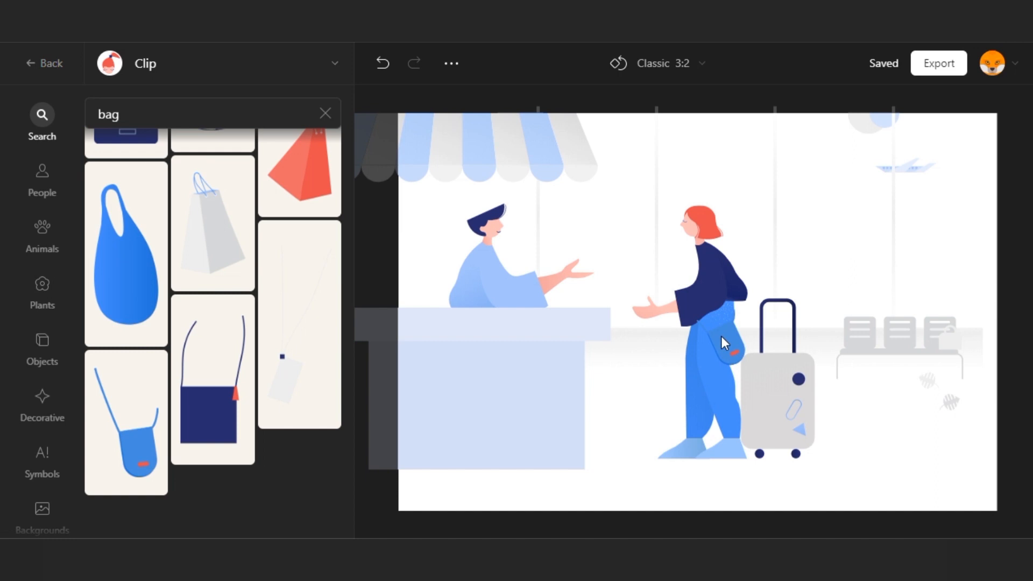
pyautogui.click(721, 342)
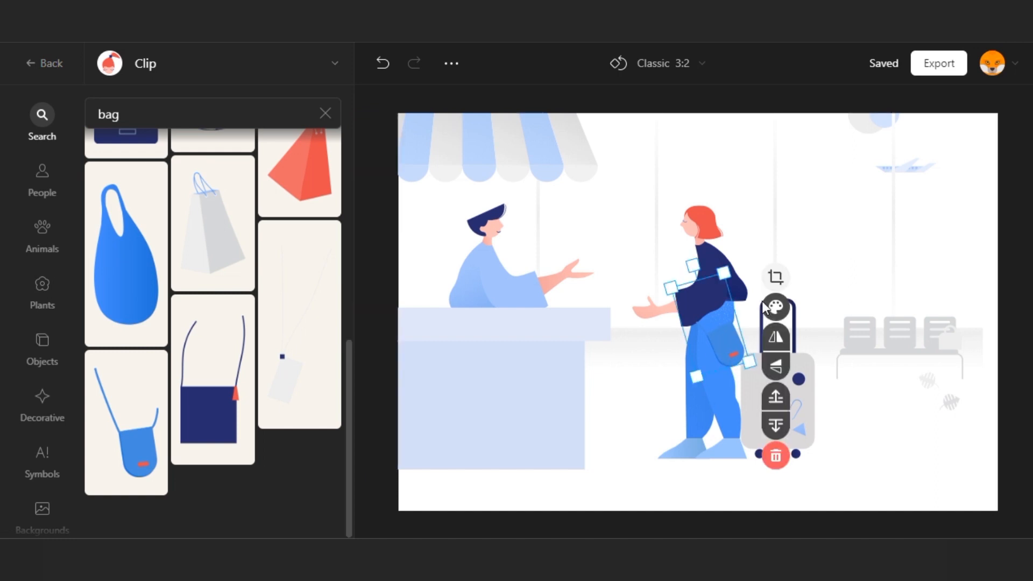
pyautogui.moveTo(776, 307)
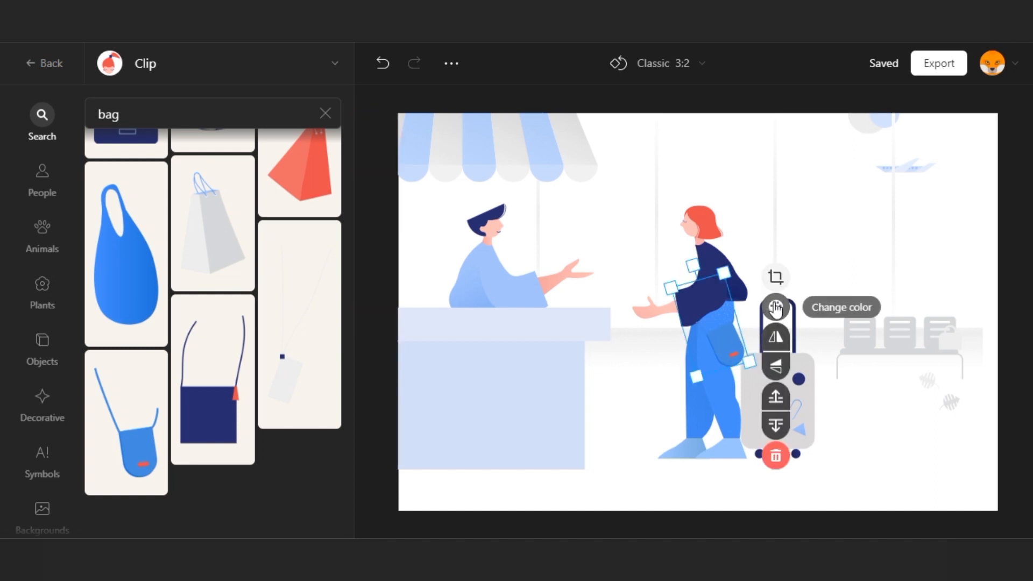
# - Recolour the shoulder bag to light blue with hex a1c3f and confirm its position
pyautogui.click(776, 306)
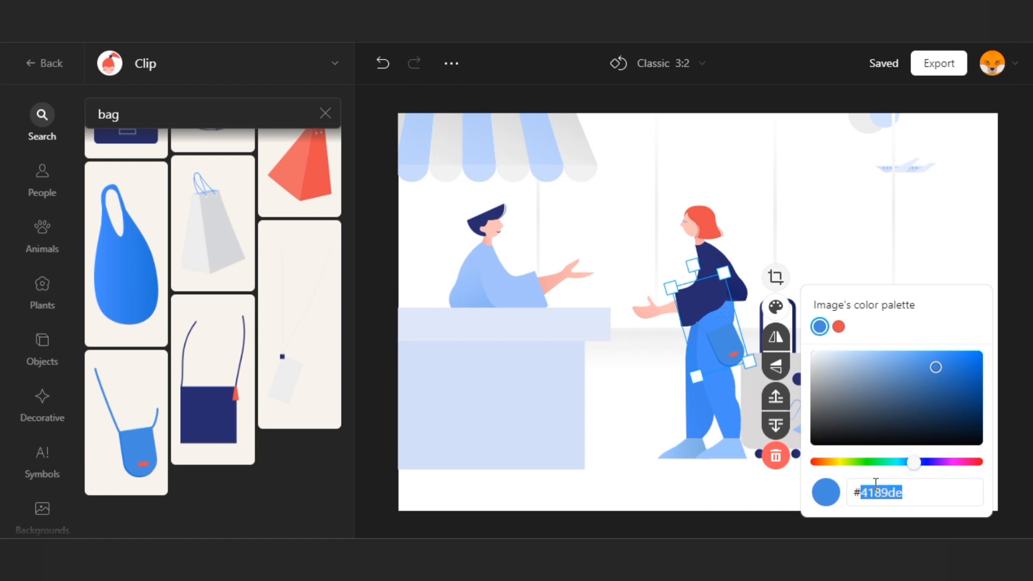
pyautogui.write('a1')
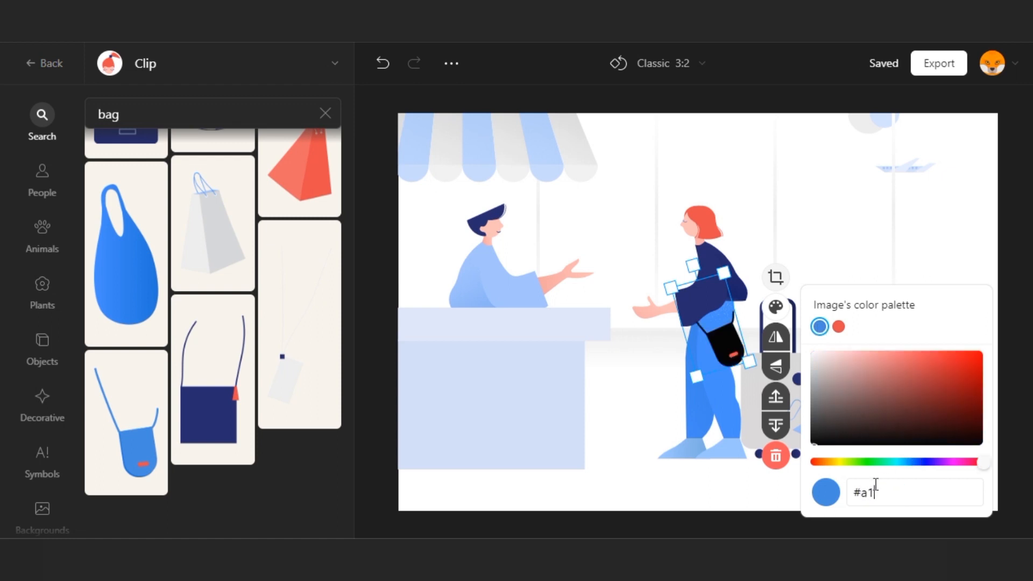
pyautogui.write('c3f')
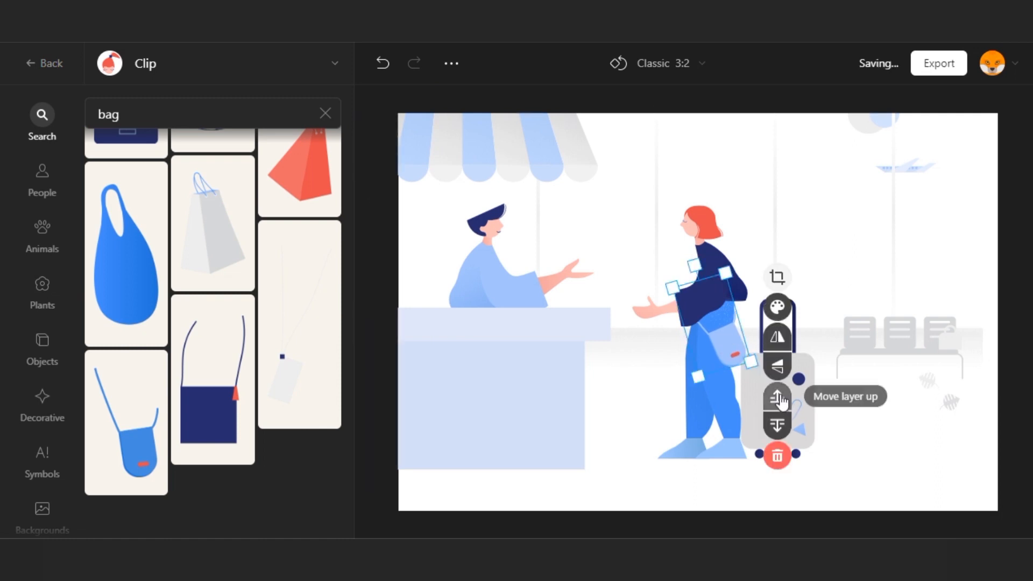
pyautogui.moveTo(776, 277)
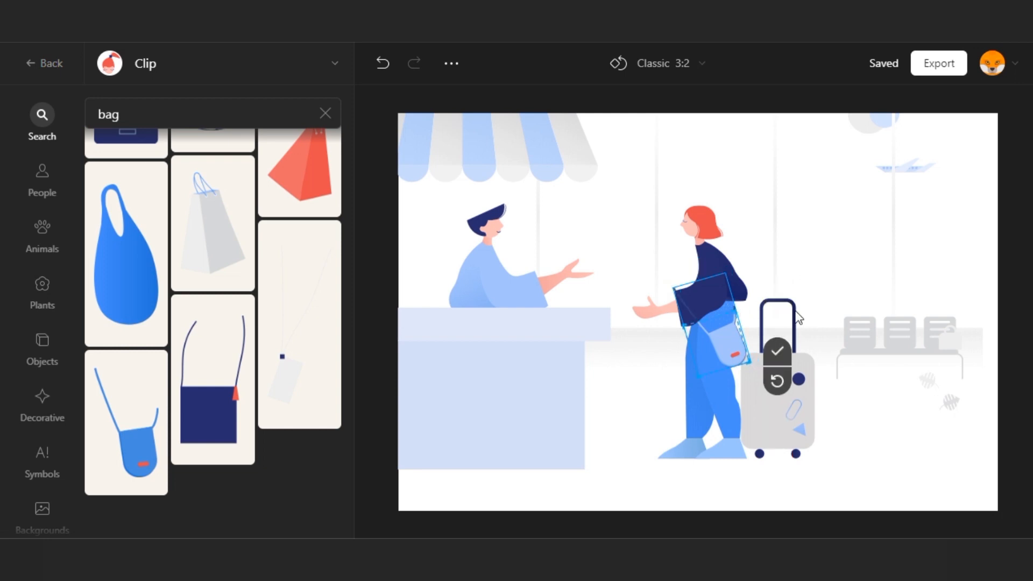
pyautogui.click(886, 425)
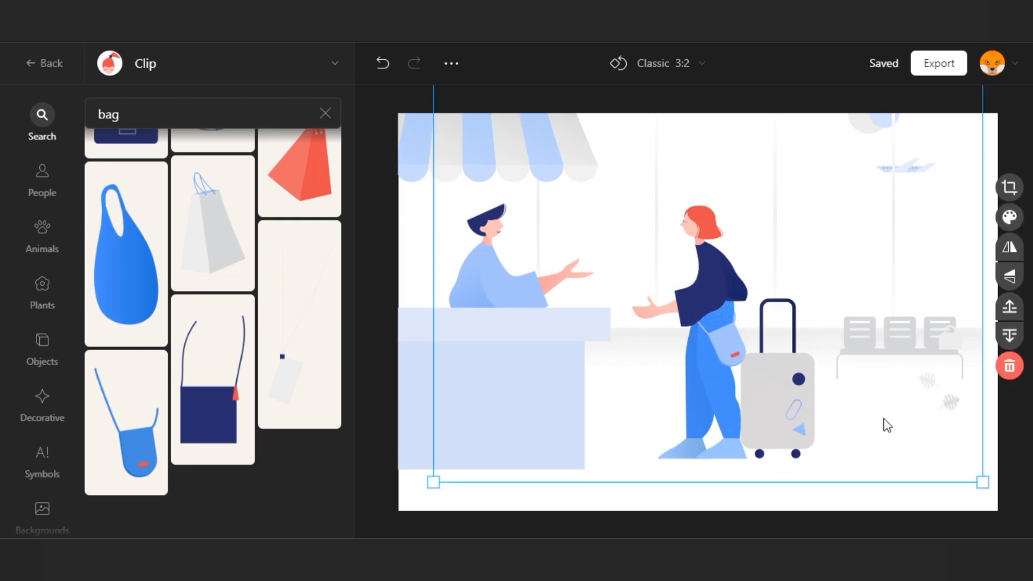
pyautogui.click(198, 114)
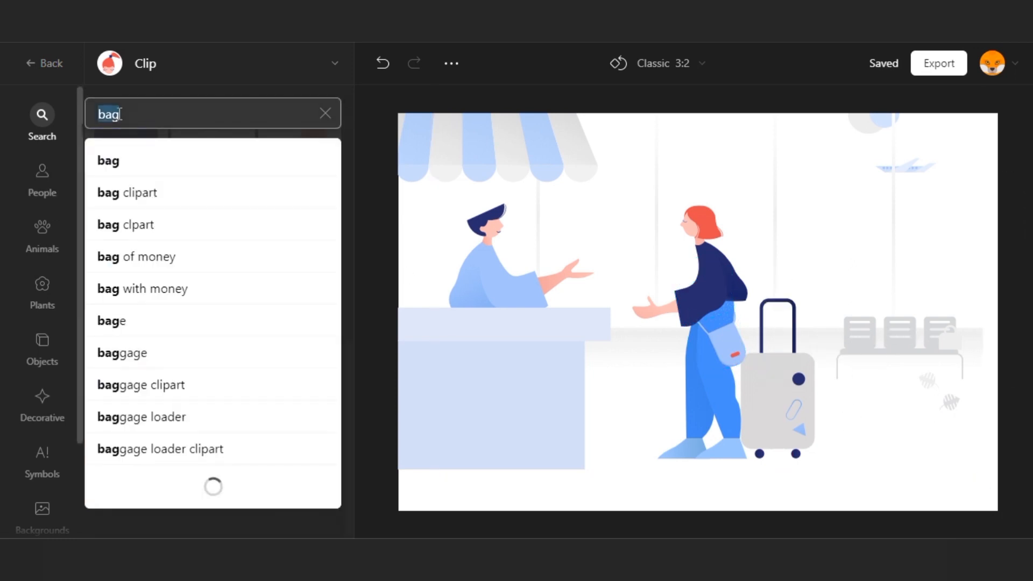
# - Search 'coff' and drop the blue mug into the cashier's outstretched hand
pyautogui.write('coffee')
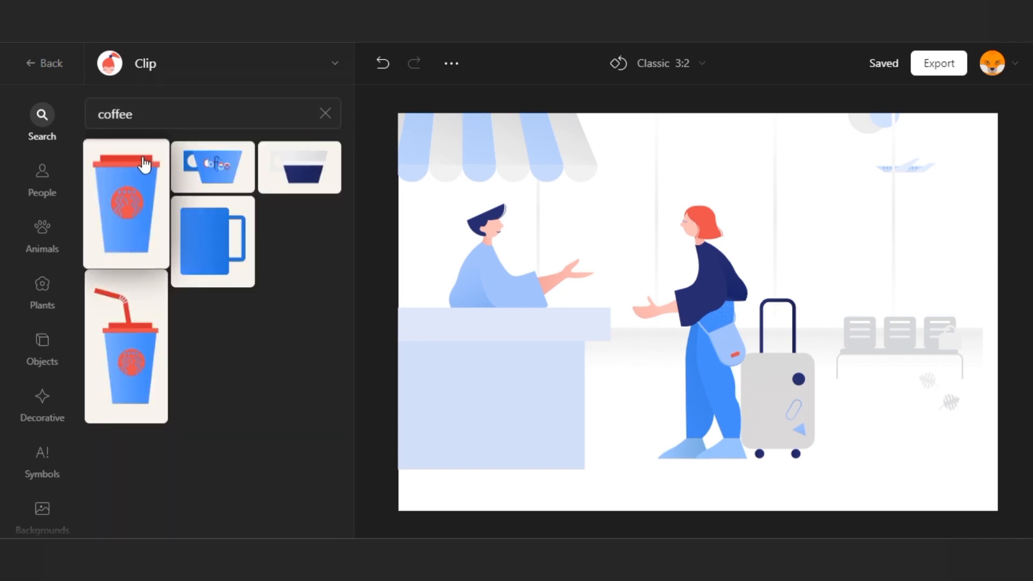
pyautogui.click(126, 204)
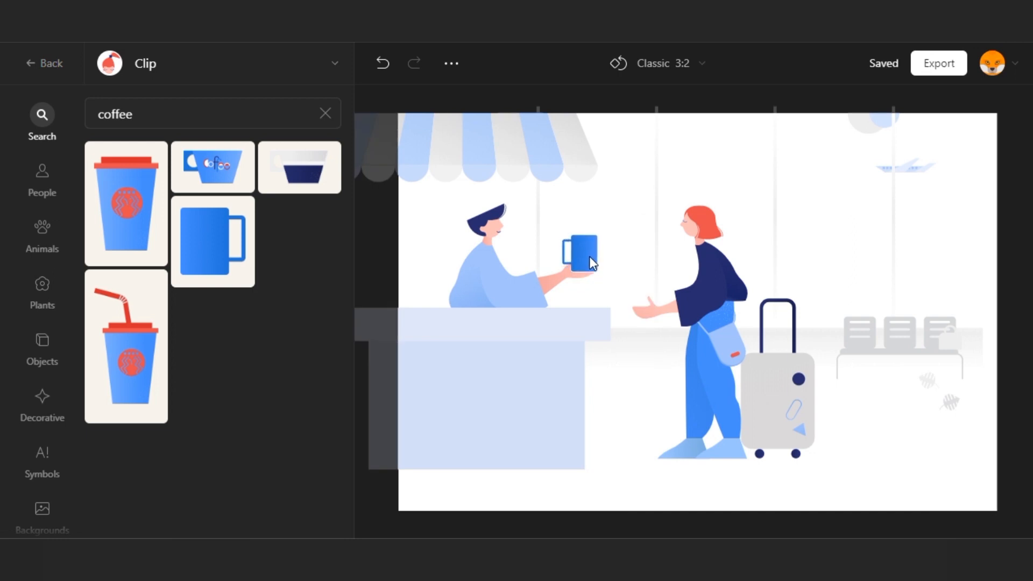
pyautogui.click(579, 256)
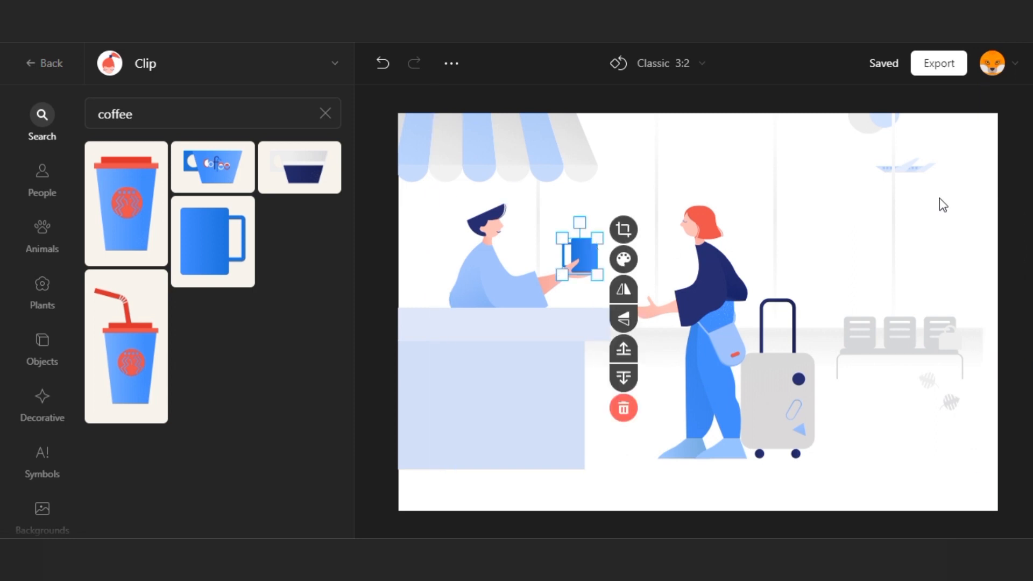
pyautogui.moveTo(624, 226)
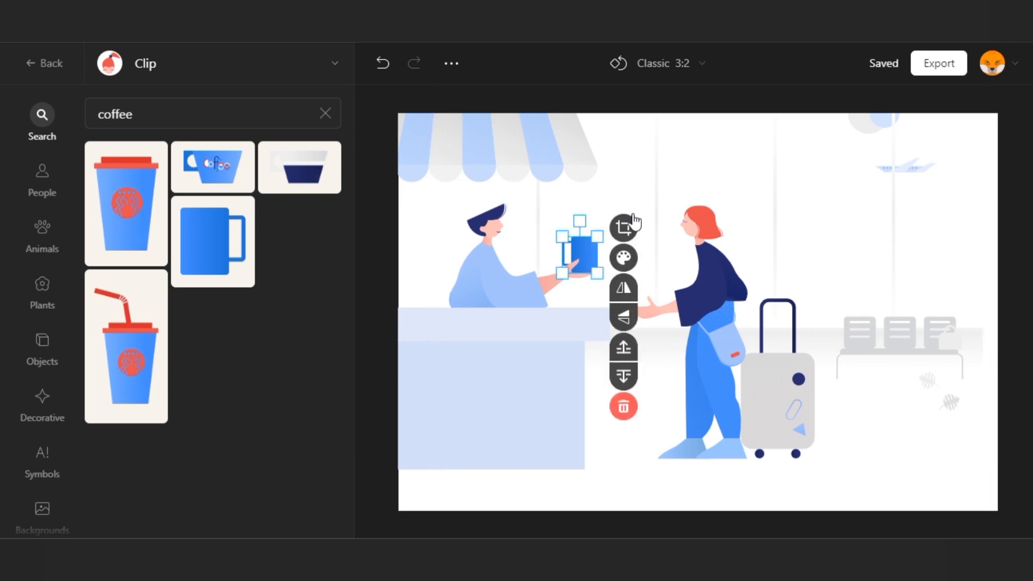
# - Add another coffee result at the counter's left end
pyautogui.click(524, 398)
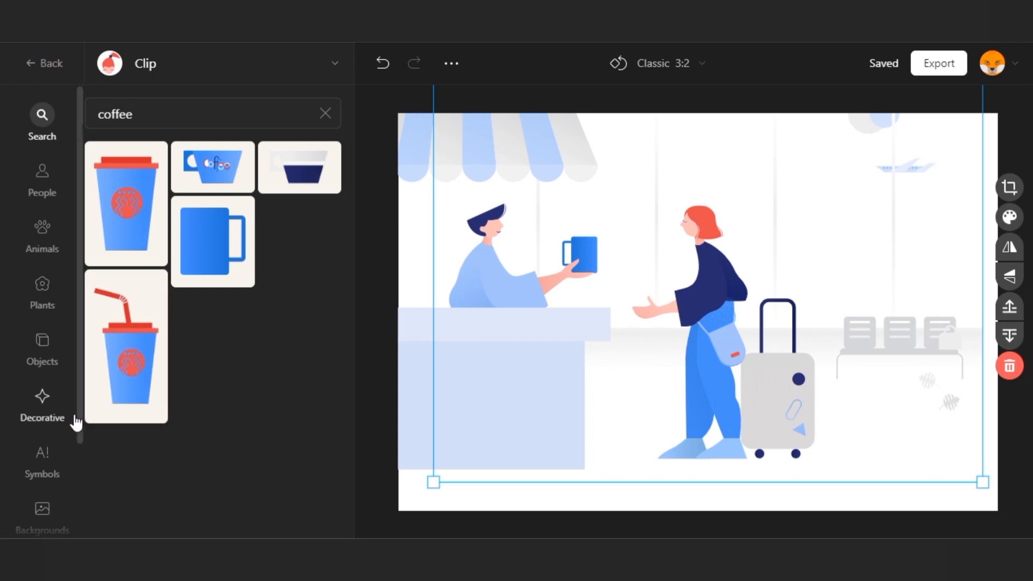
pyautogui.click(212, 241)
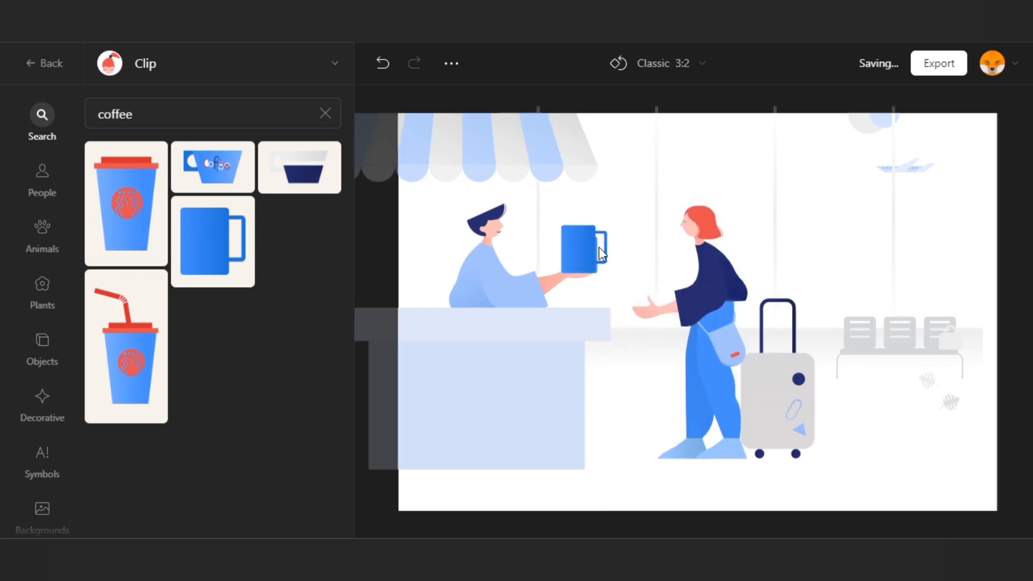
pyautogui.click(212, 239)
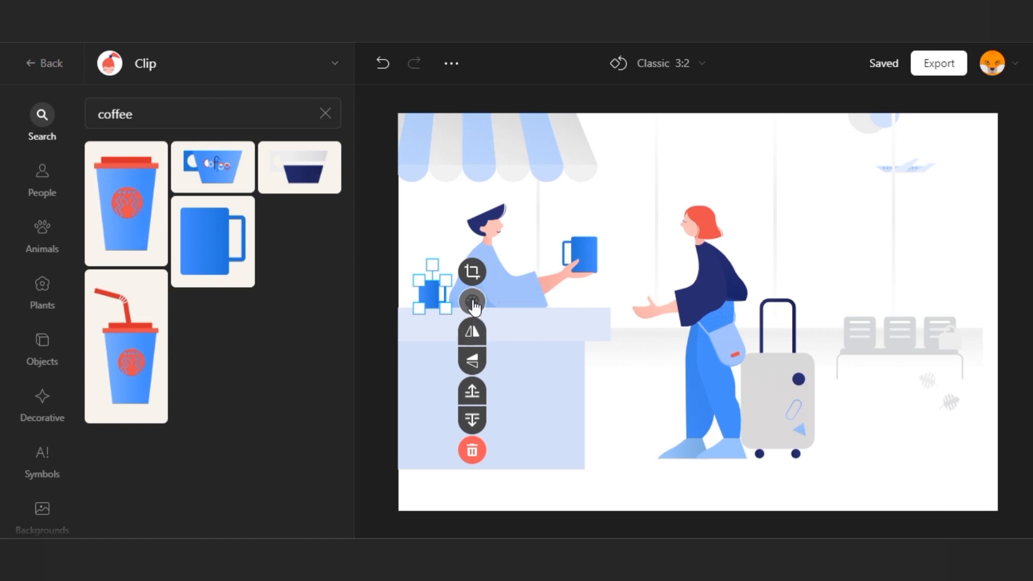
# - Resize the takeaway cup with a straw on the counter's left end
pyautogui.click(471, 301)
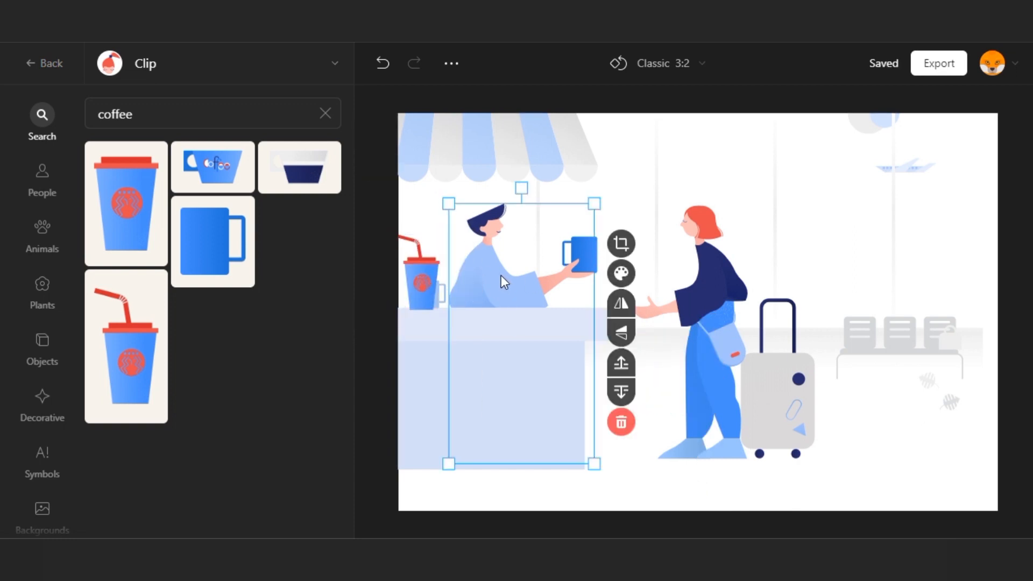
pyautogui.click(578, 256)
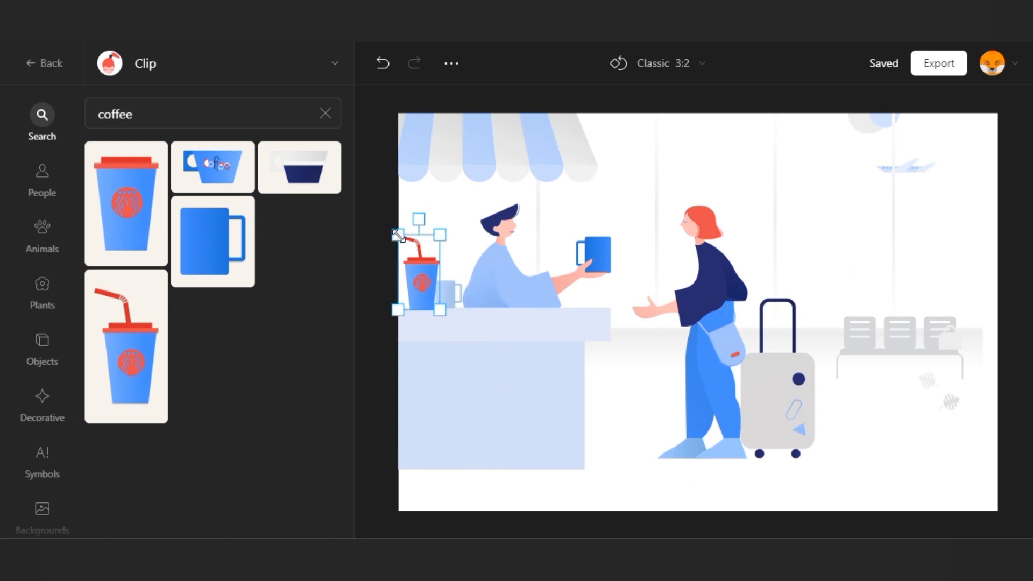
pyautogui.click(421, 277)
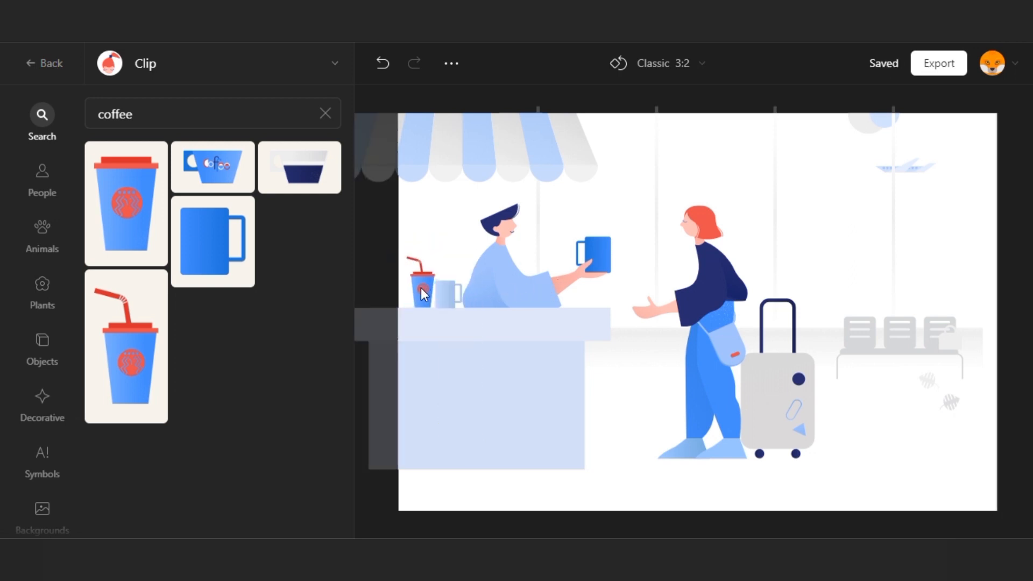
# - Recolour the takeaway cup from red to light blue via hex edits (8dfd, d3fc)
pyautogui.click(462, 278)
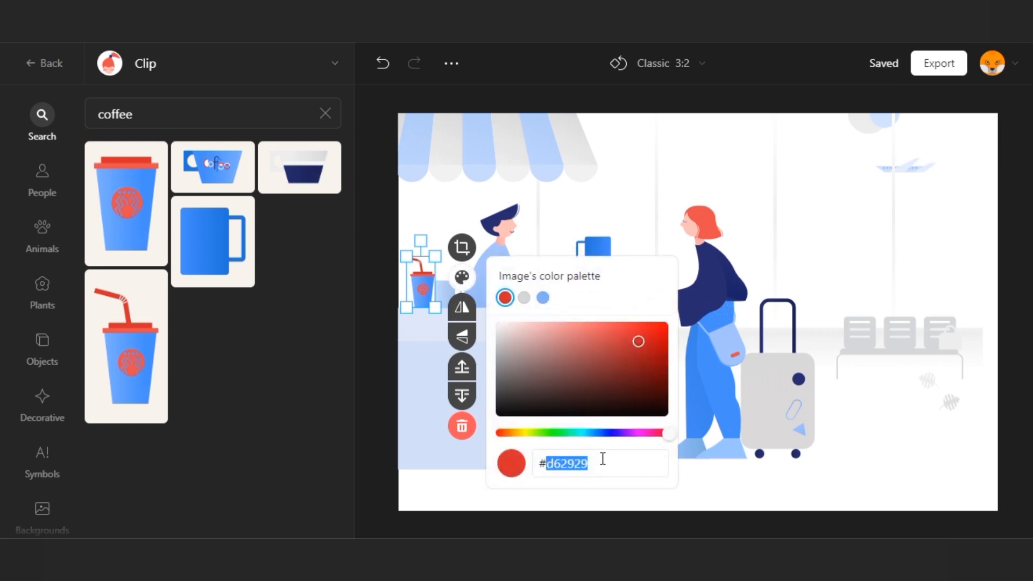
pyautogui.write('42')
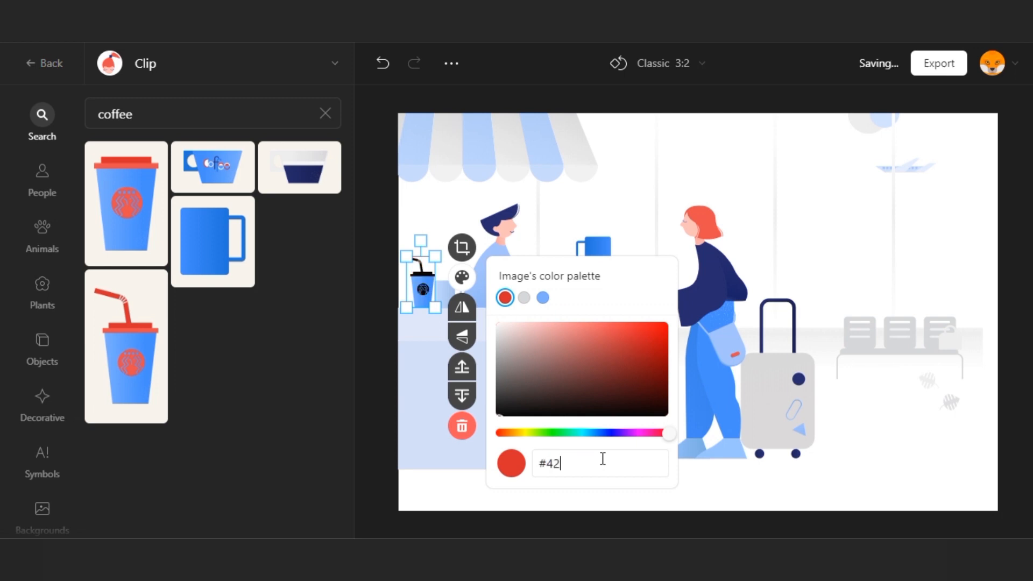
pyautogui.write('8dfd')
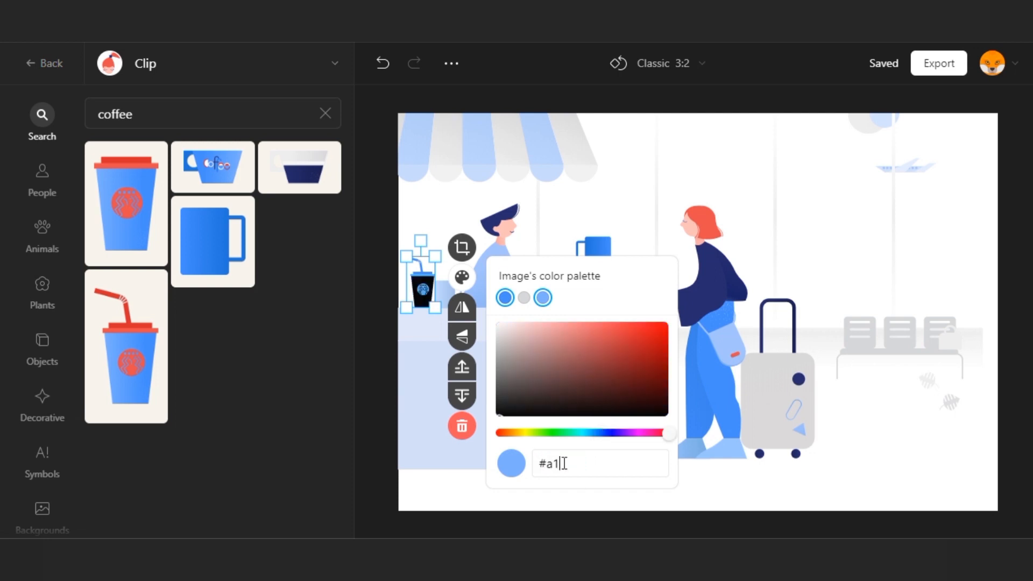
pyautogui.write('d3fc')
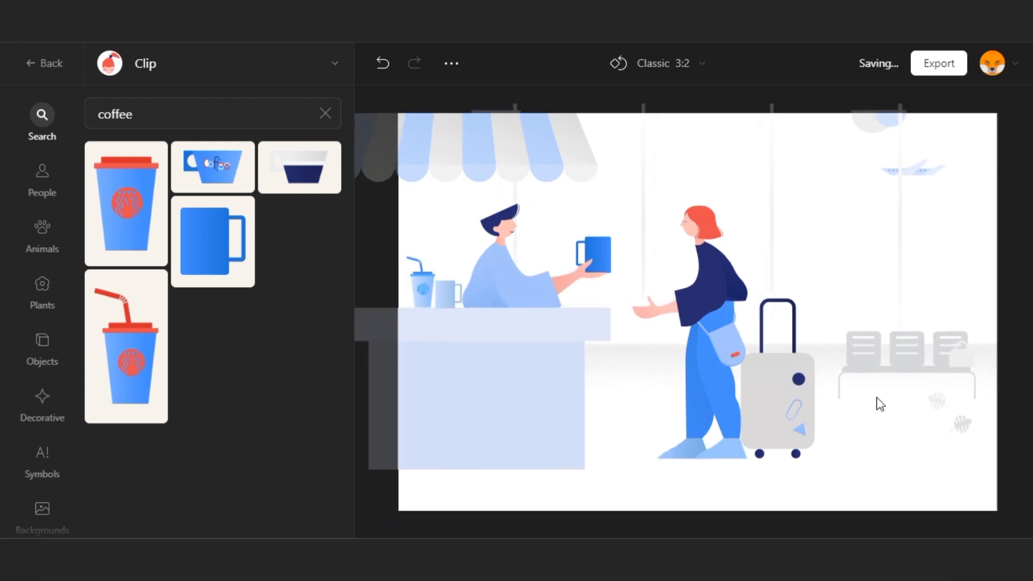
# - Scale up the airport background so the benches and plane shift toward the right edge
pyautogui.click(658, 297)
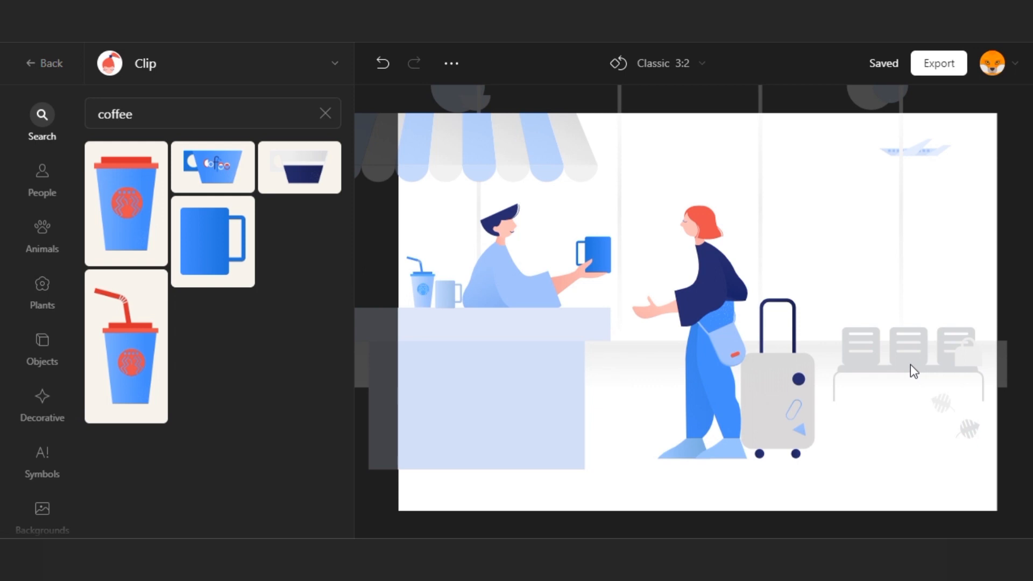
pyautogui.click(761, 424)
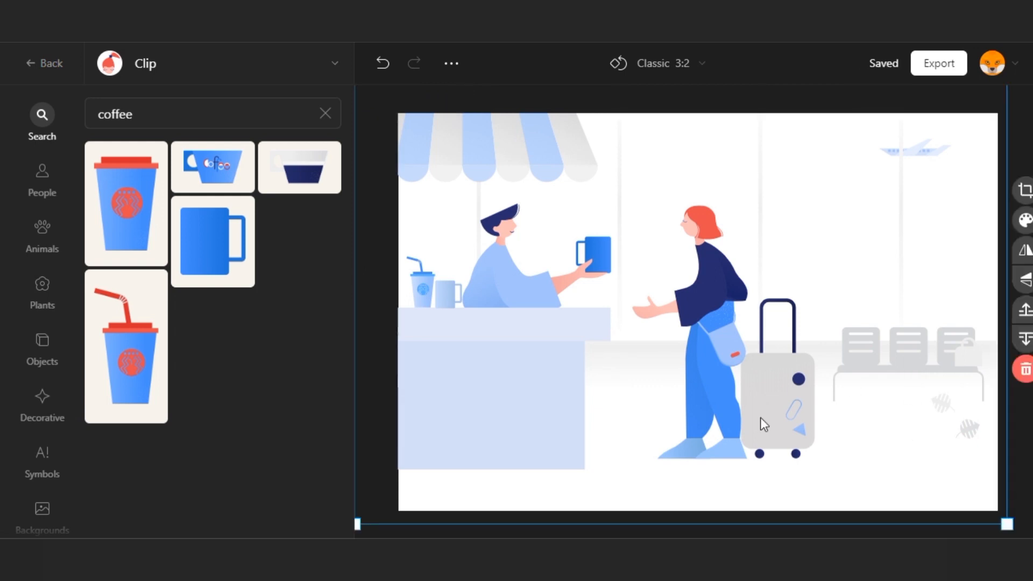
pyautogui.click(777, 401)
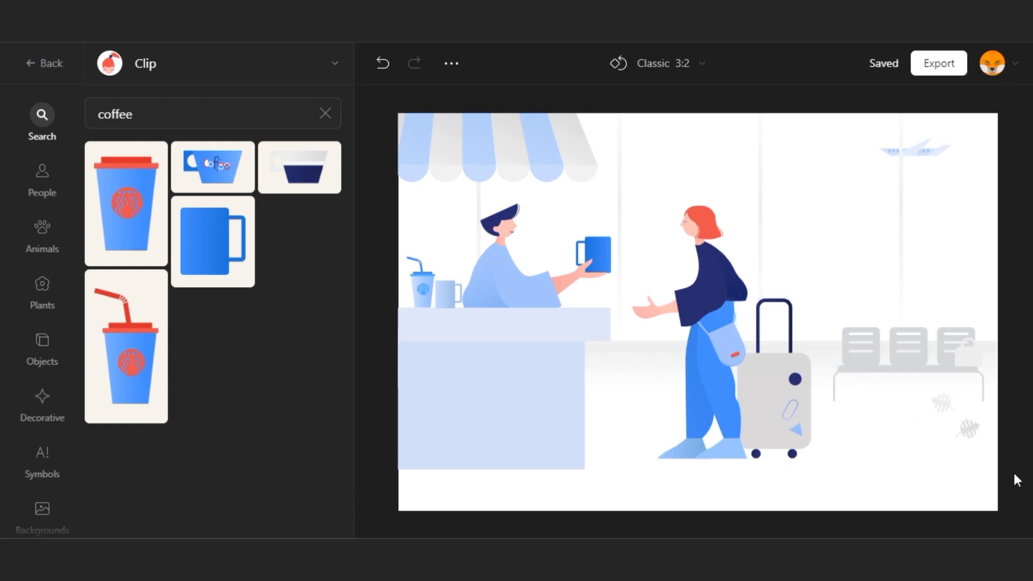
pyautogui.moveTo(943, 69)
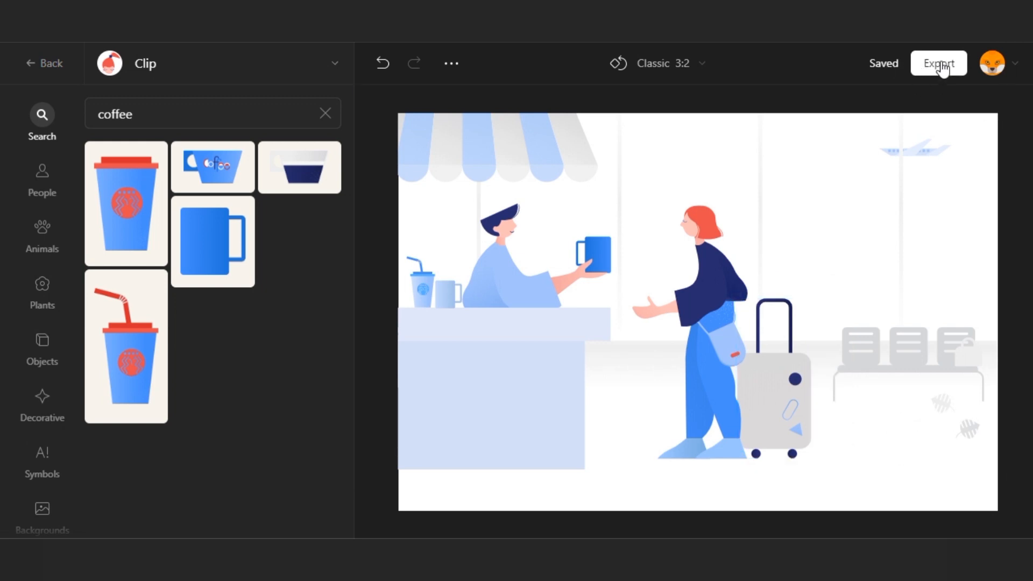
# - Export the 1200 x 800 coffee-stall illustration as SVG and dismiss the export panel
pyautogui.click(938, 63)
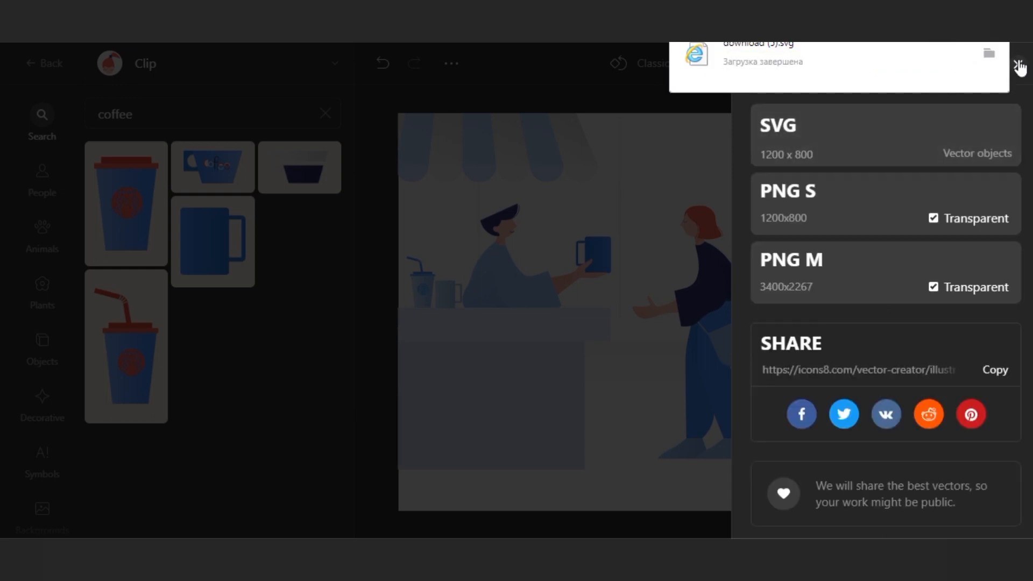
pyautogui.click(1018, 65)
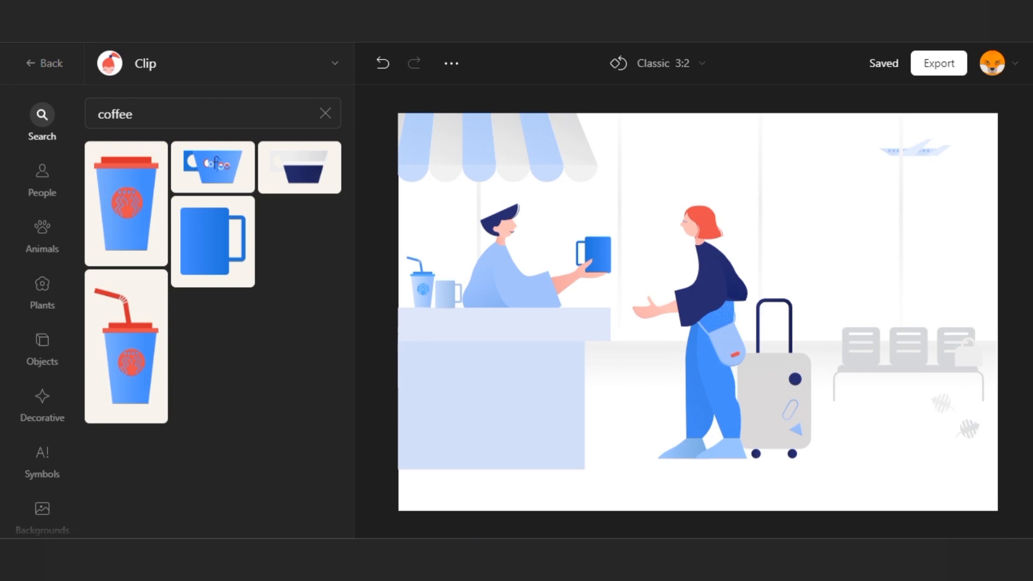
pyautogui.moveTo(248, 42)
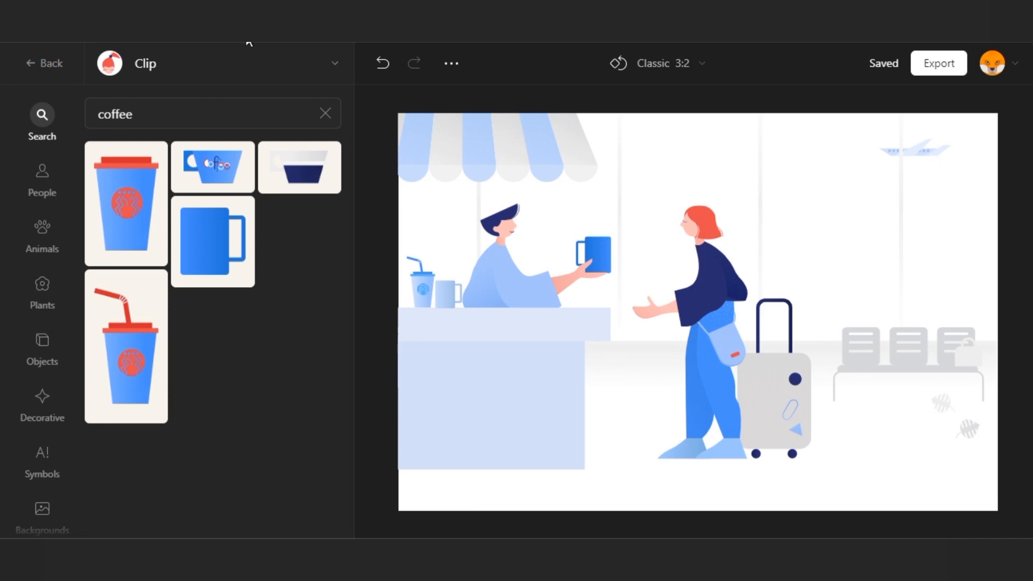